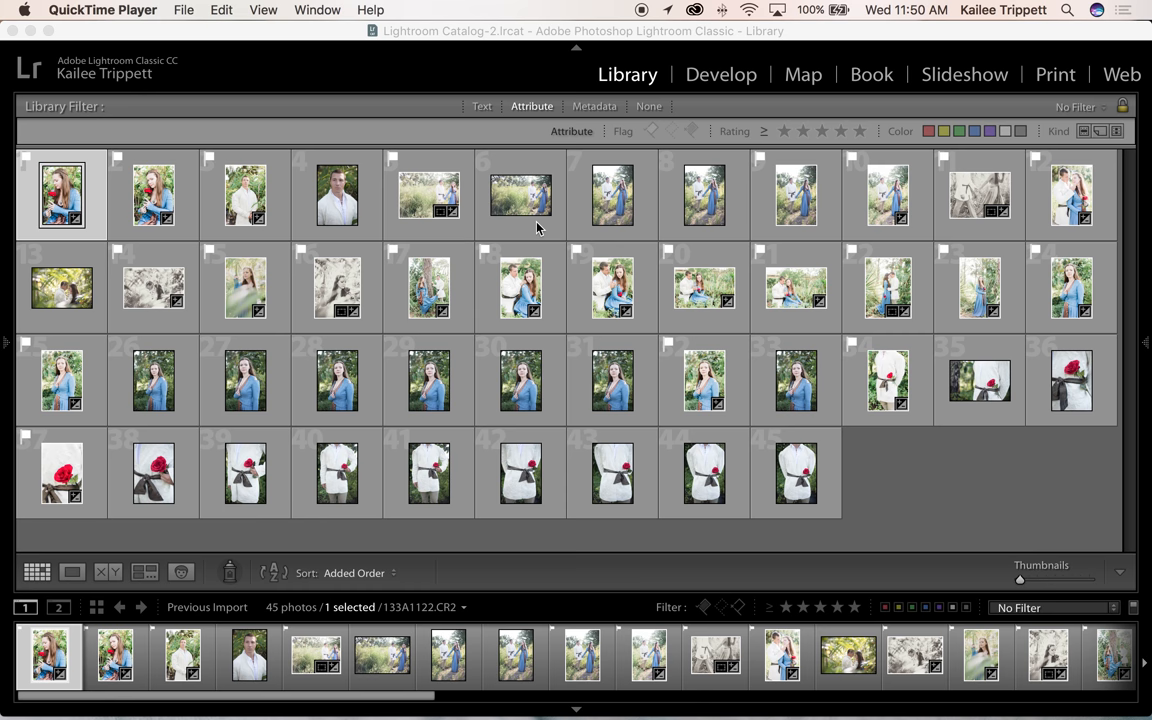
mouse_move(707, 509)
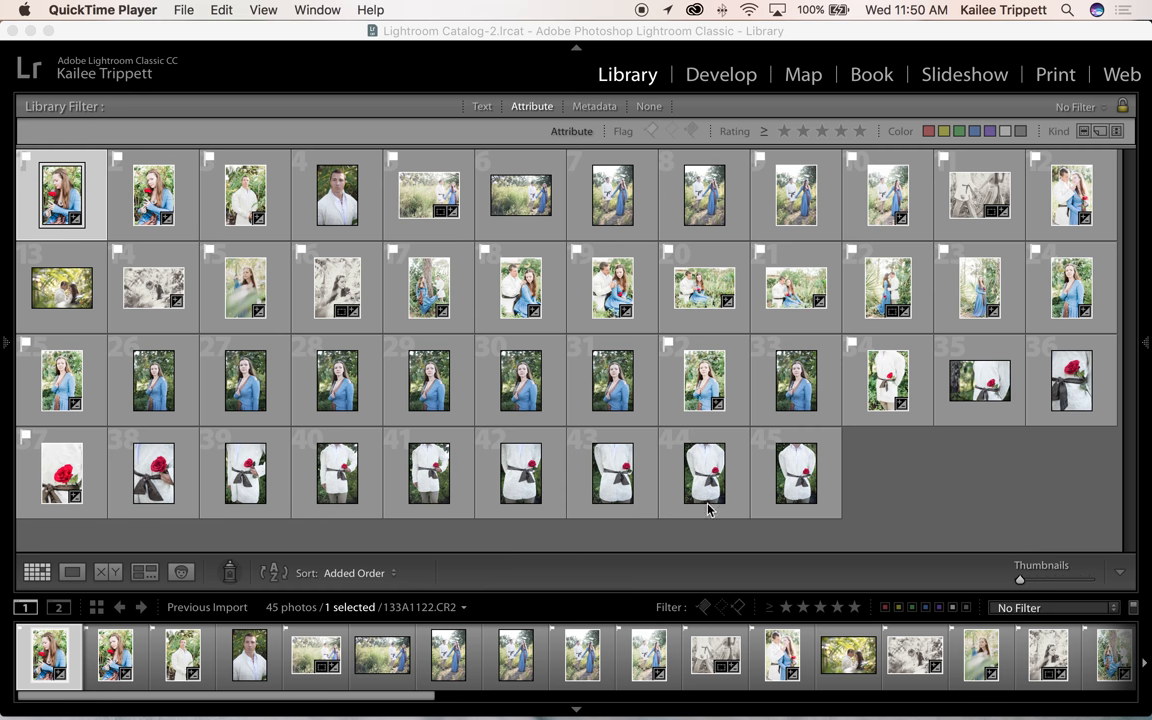
mouse_move(255, 322)
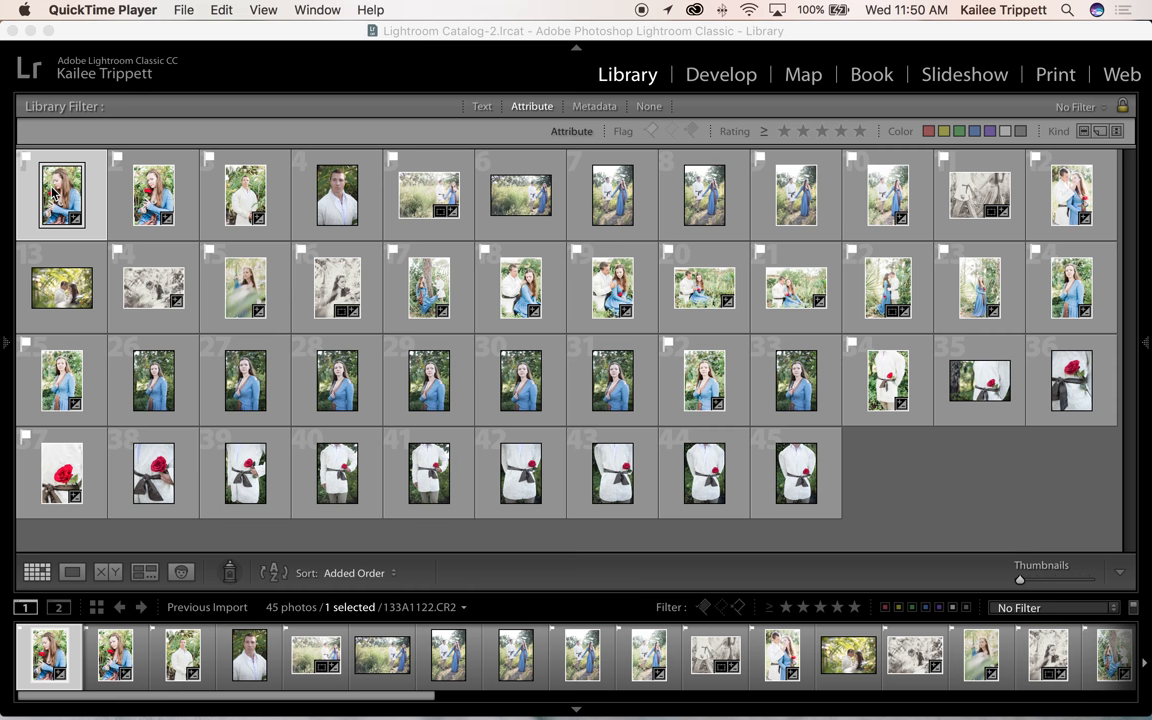
- Open the first thumbnail, the red-rose portrait, in Loupe view
left_click(72, 571)
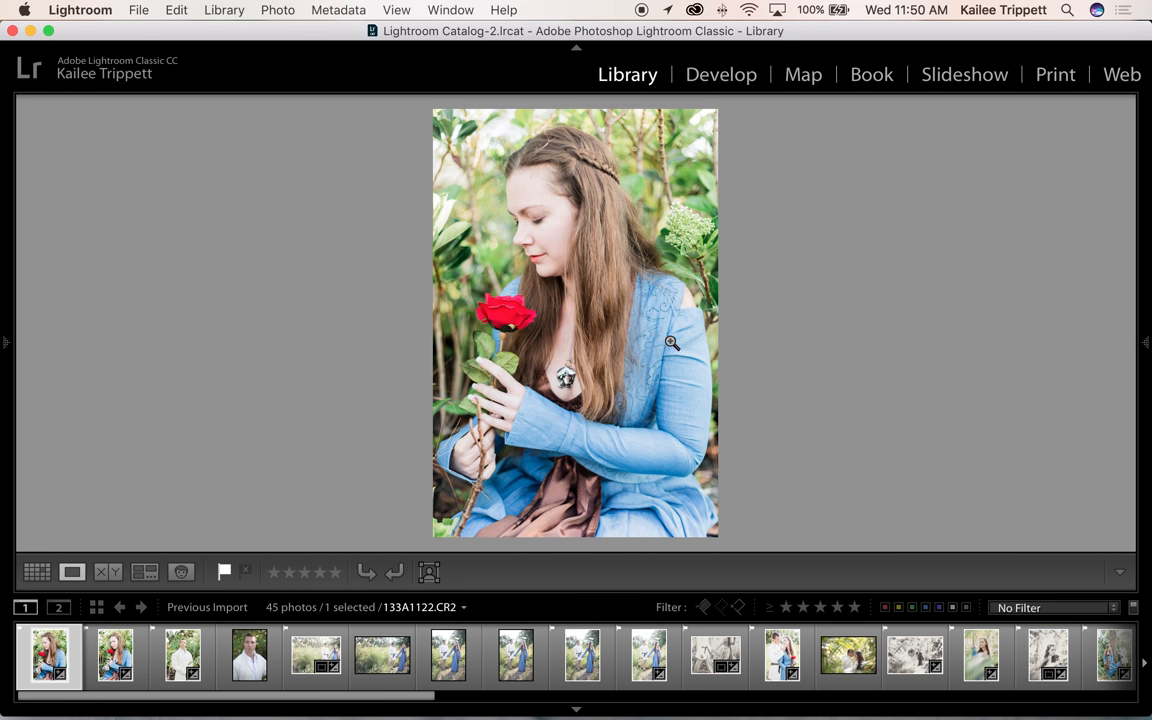
mouse_move(483, 336)
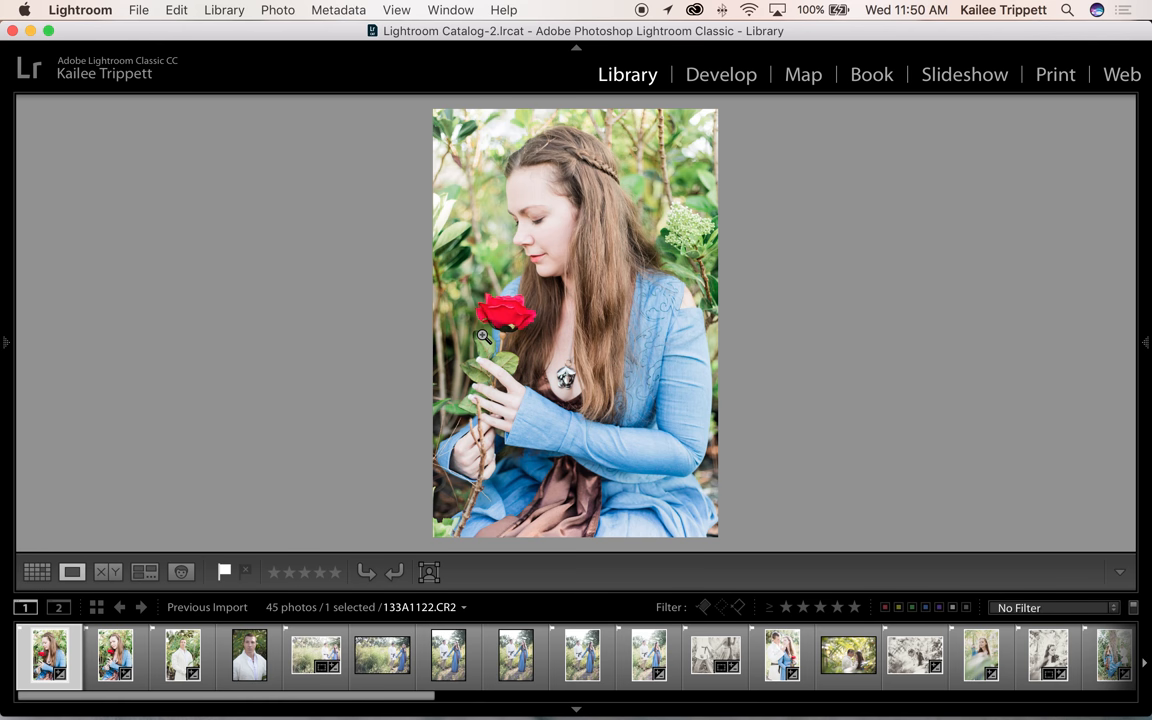
mouse_move(645, 476)
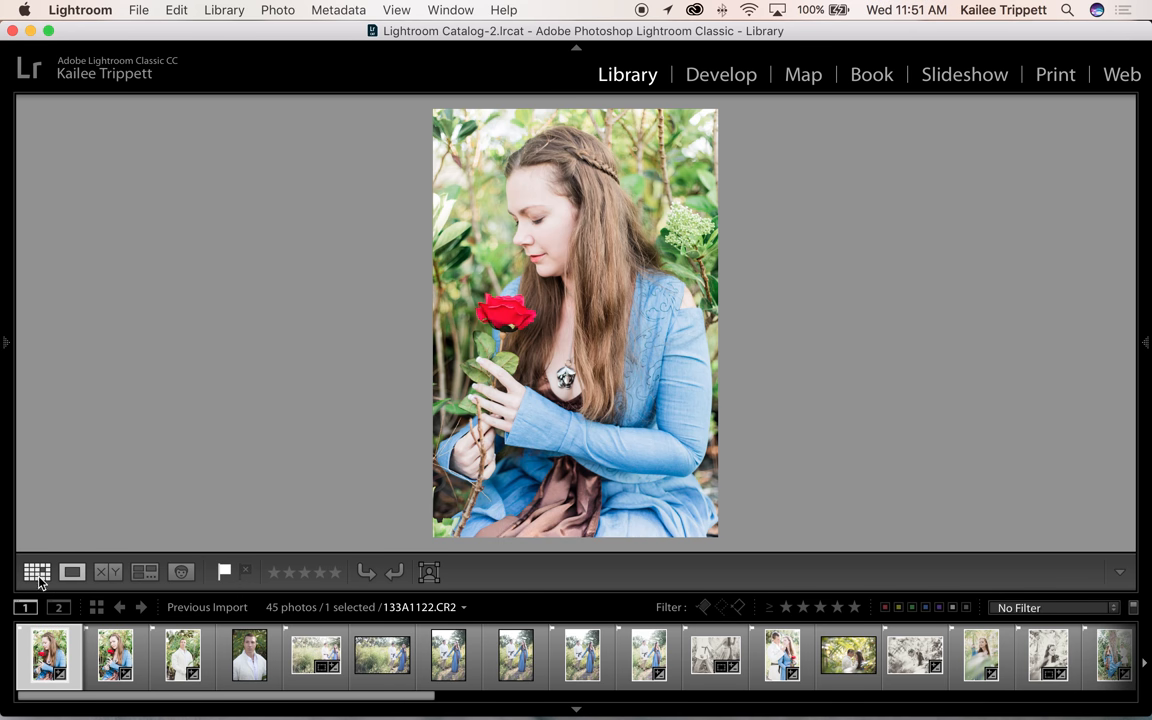
- Switch back to Grid view showing all 45 session thumbnails
left_click(37, 572)
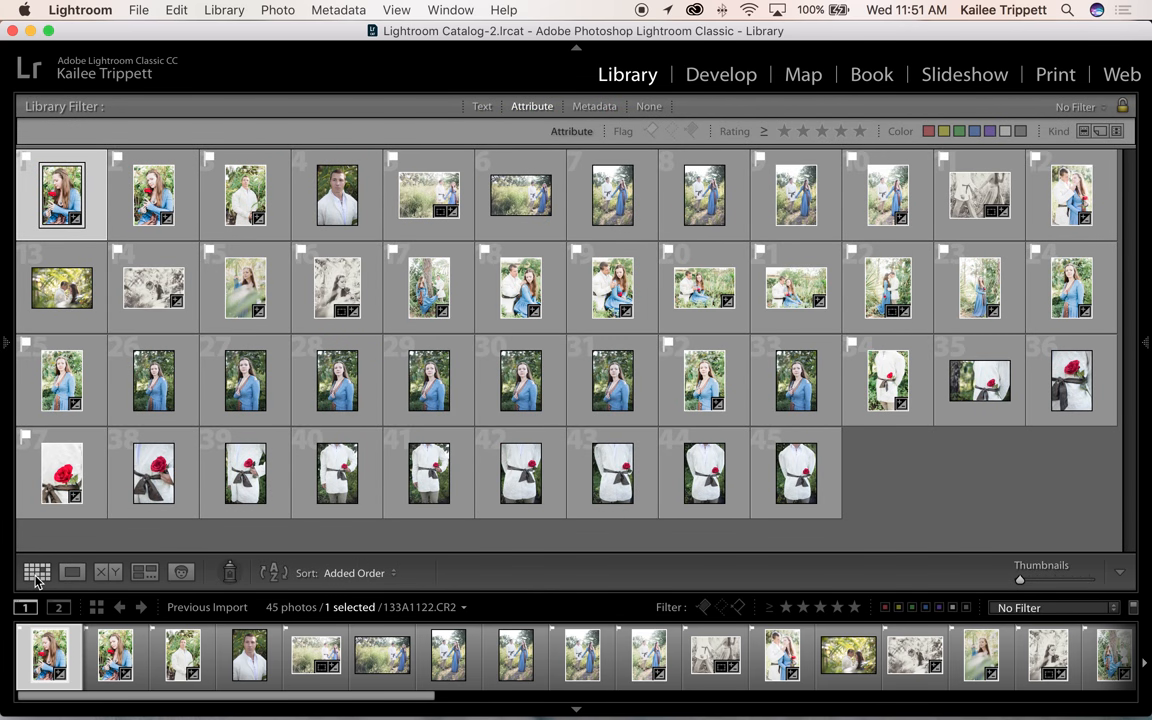
mouse_move(37, 572)
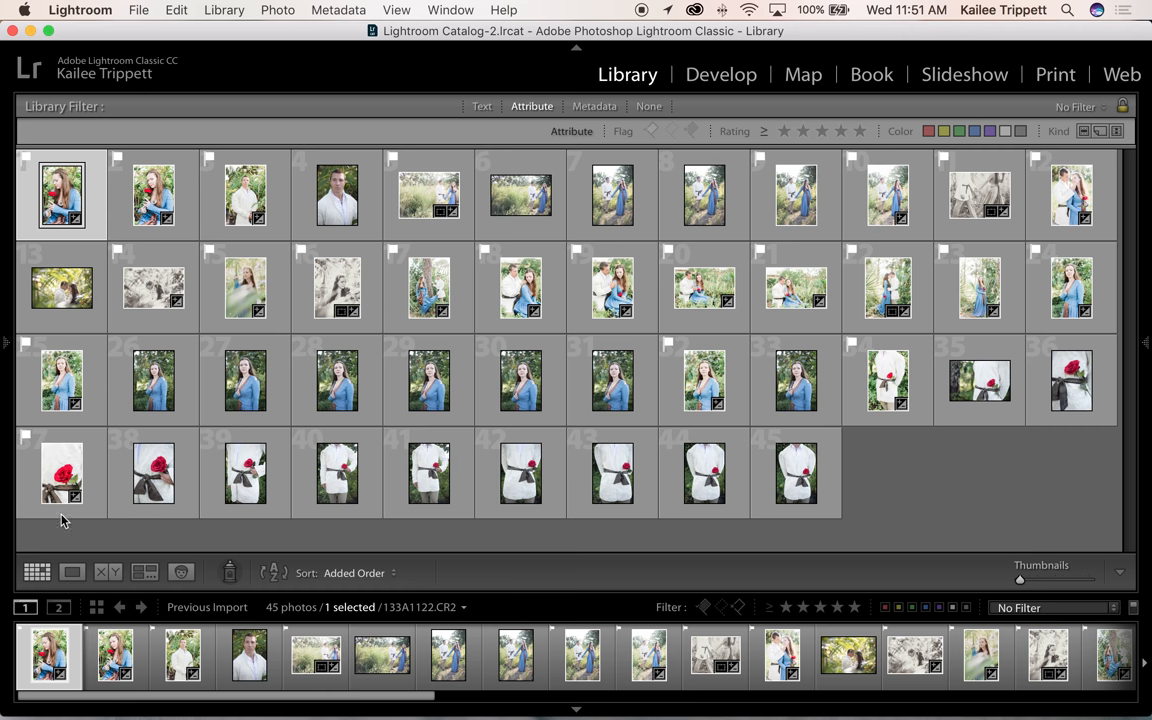
left_click(277, 9)
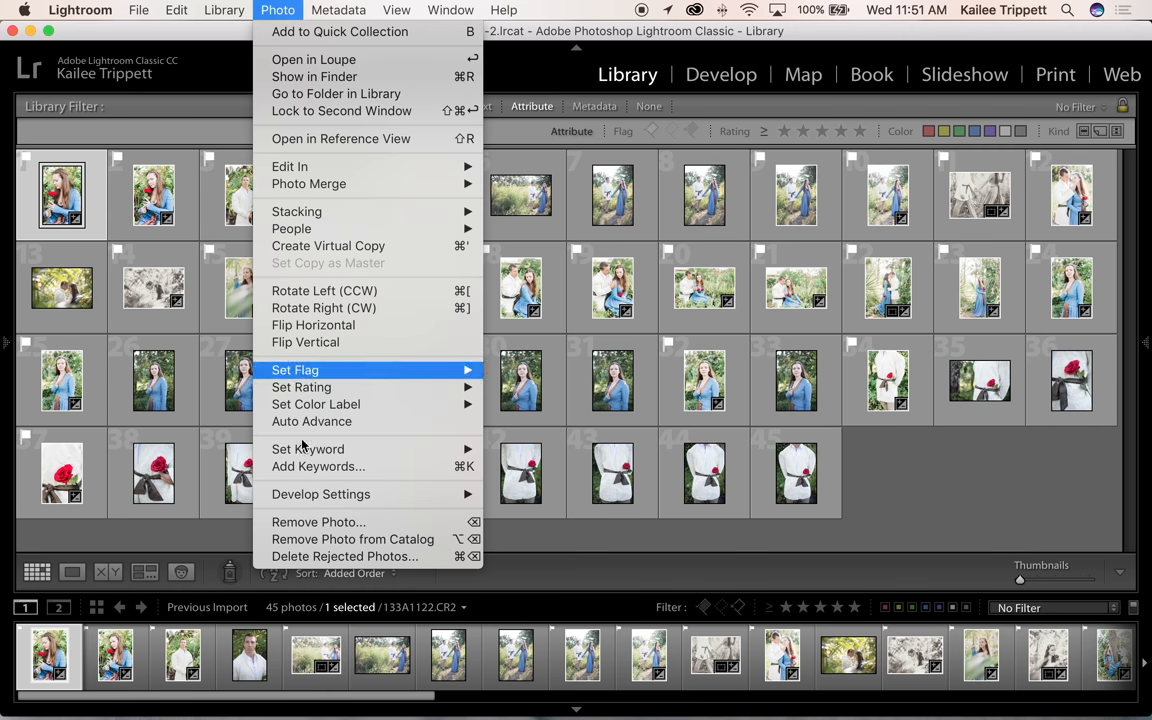
mouse_move(340, 556)
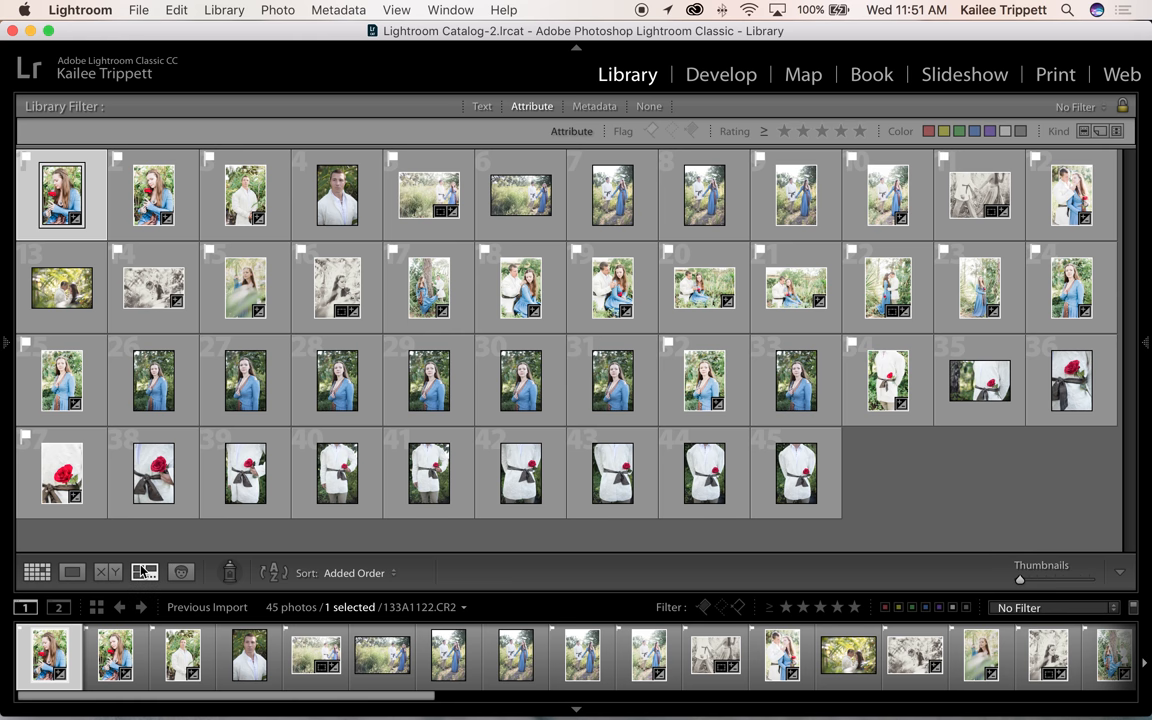
mouse_move(144, 571)
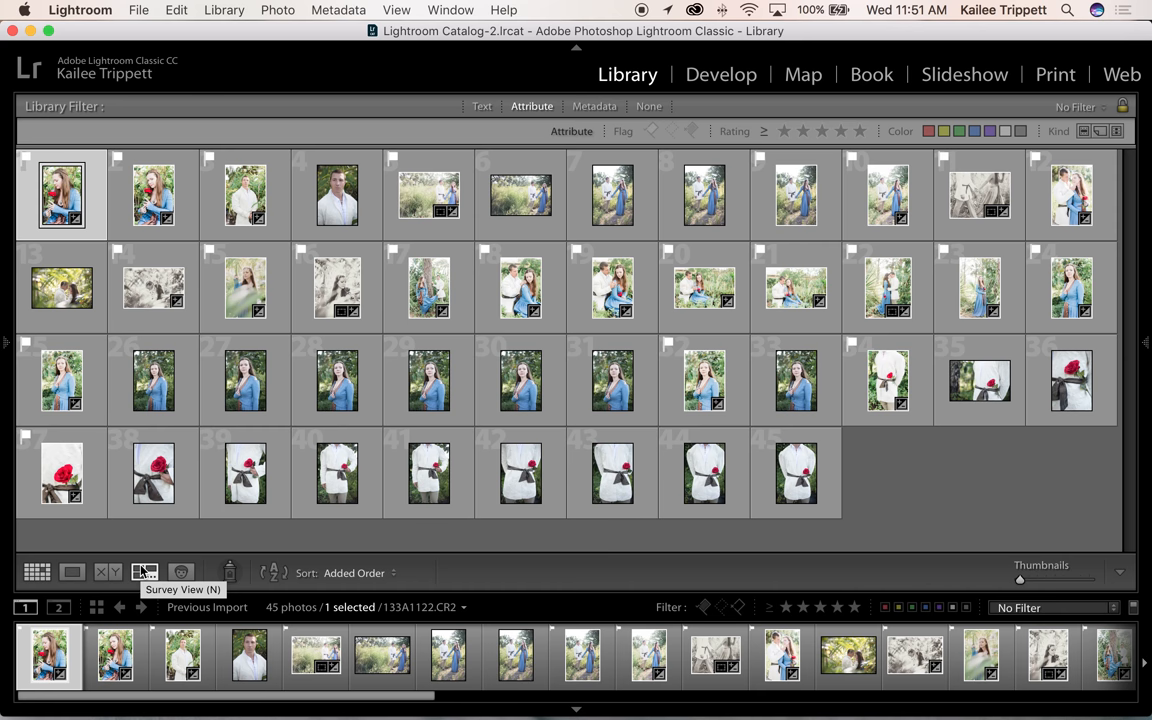
mouse_move(156, 550)
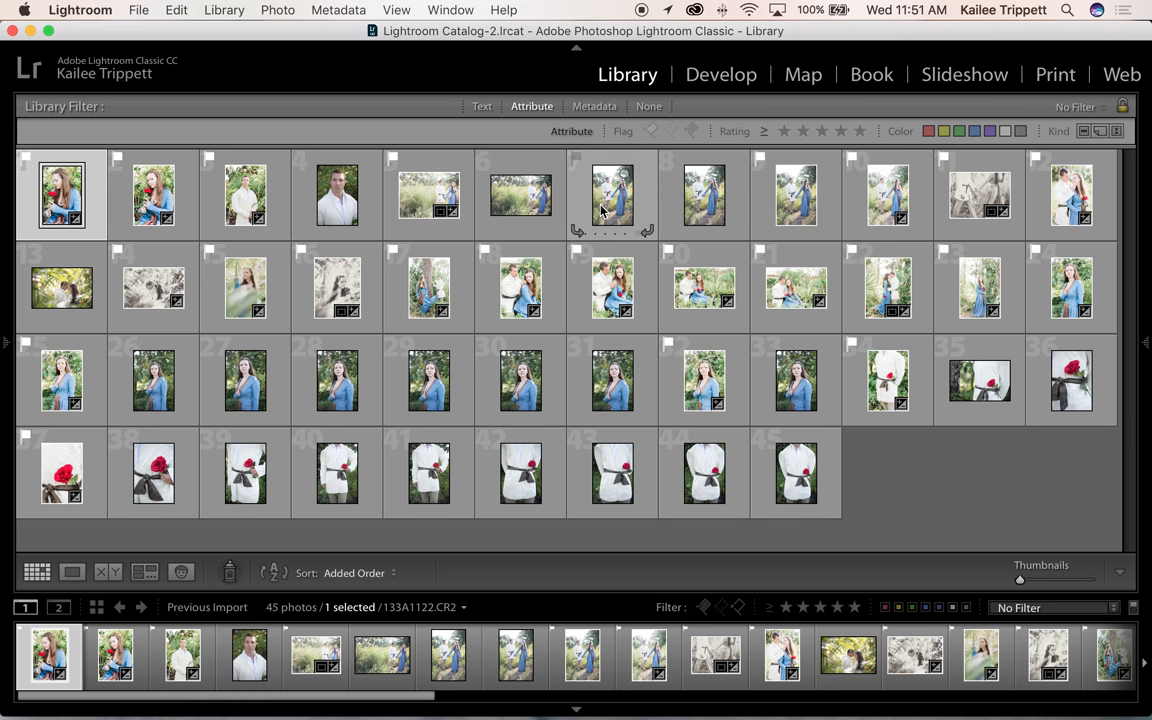
mouse_move(657, 189)
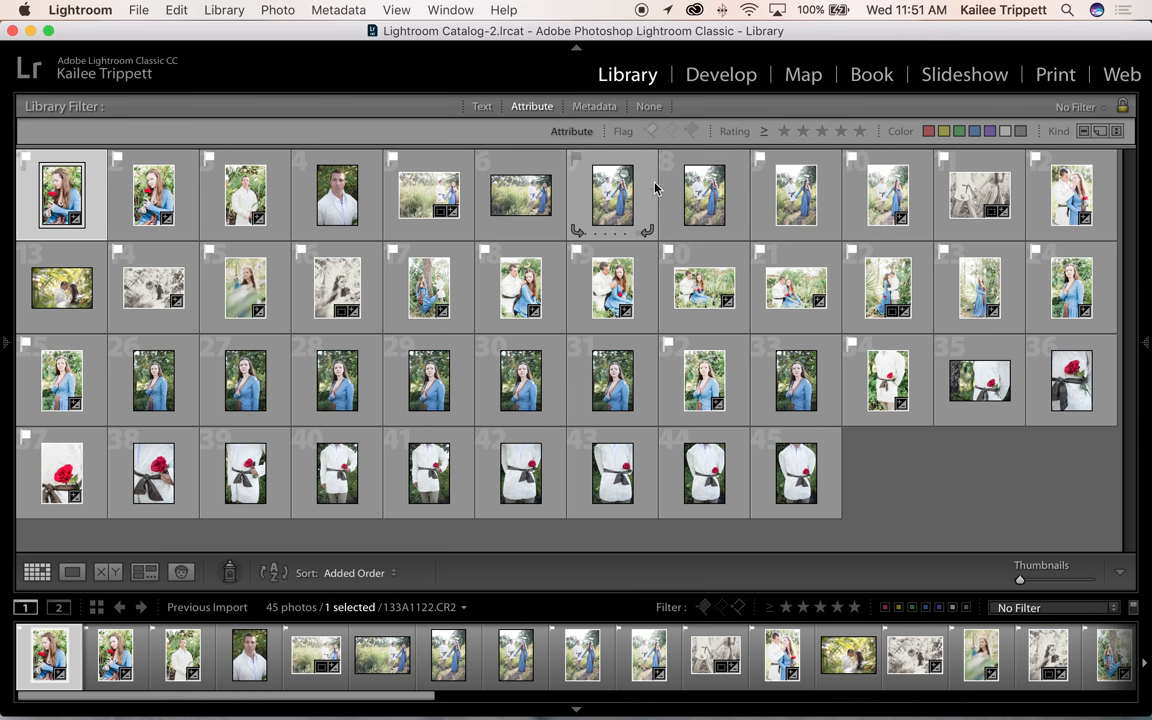
mouse_move(808, 197)
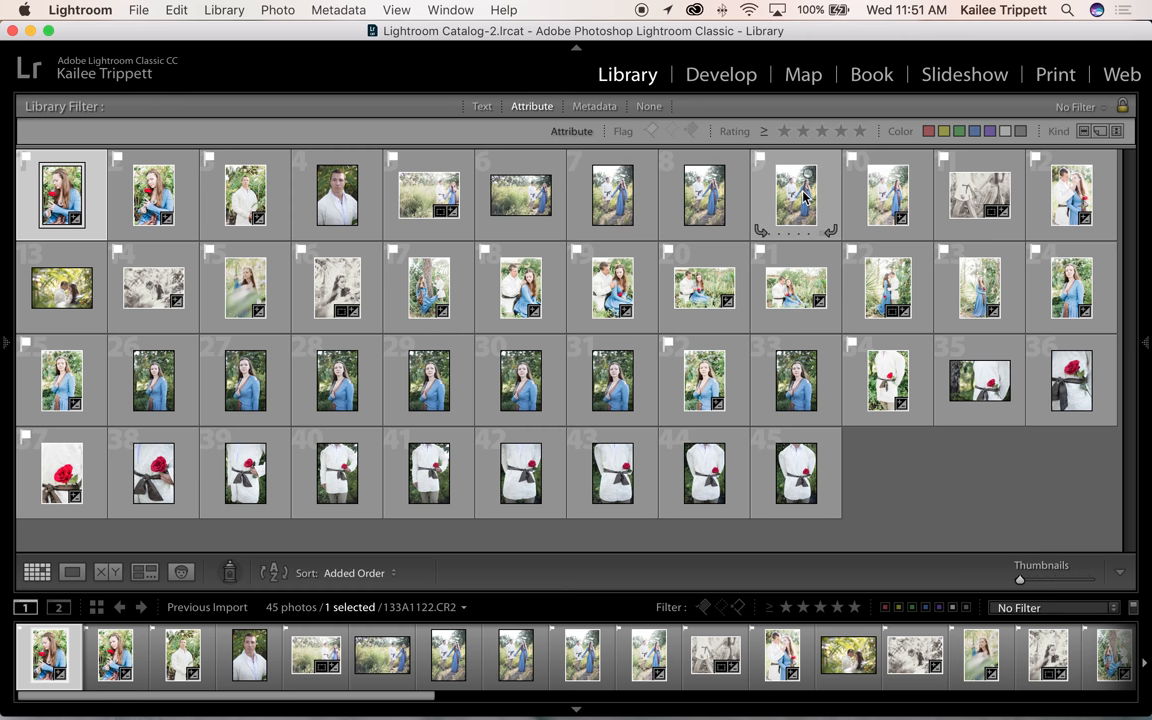
mouse_move(613, 197)
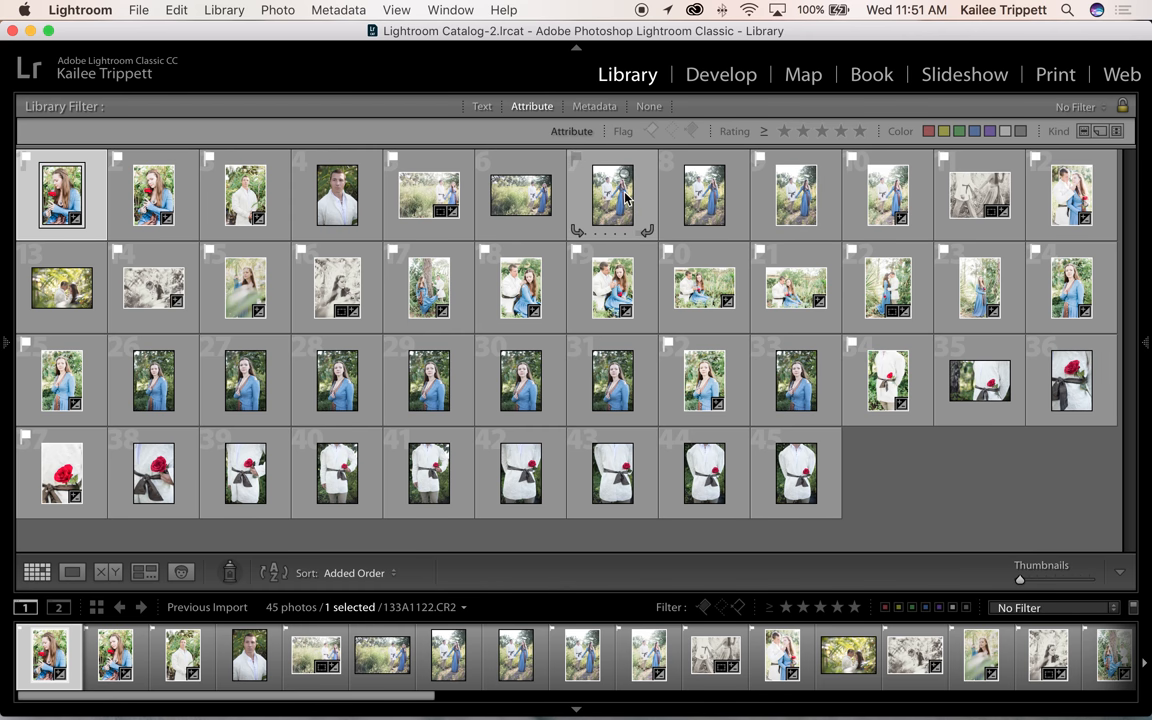
- Select the three similar couple shots and compare them side by side in Survey view
left_click(704, 195)
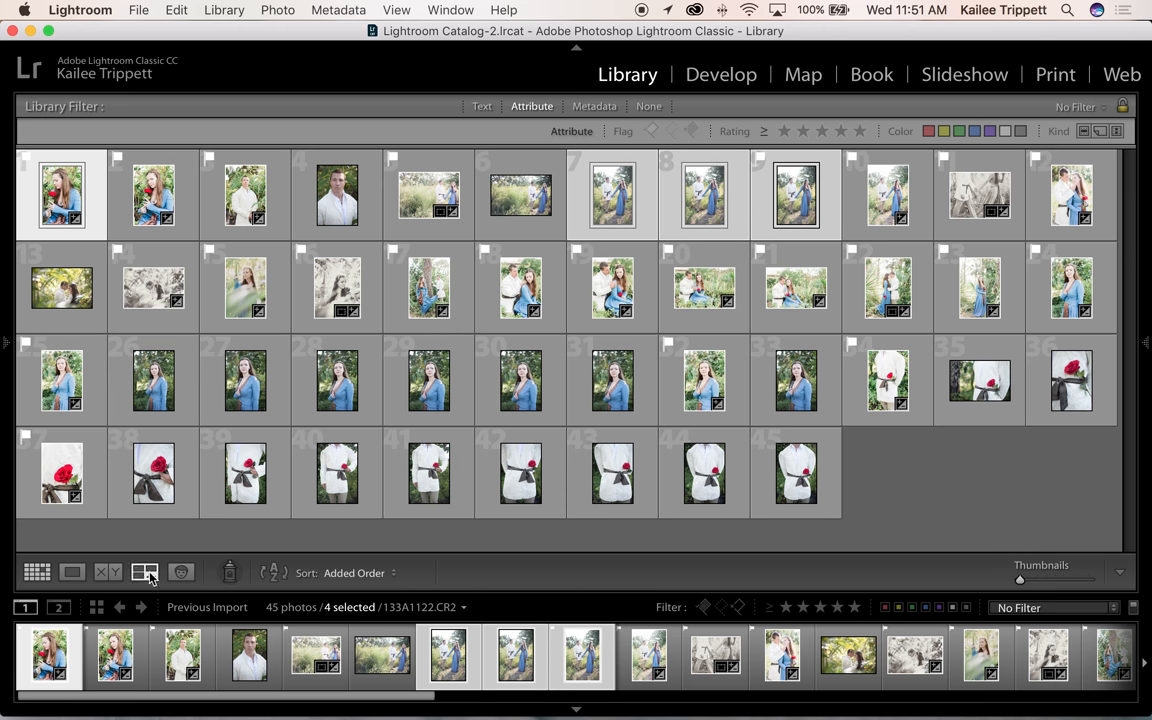
left_click(145, 571)
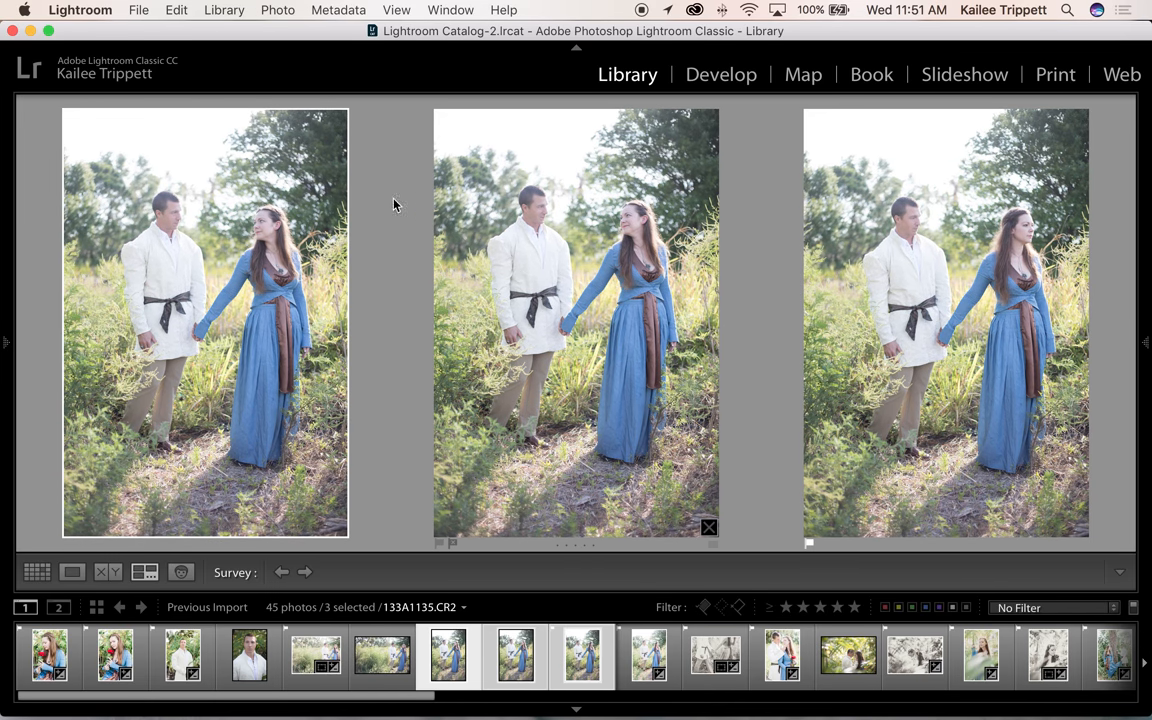
mouse_move(300, 345)
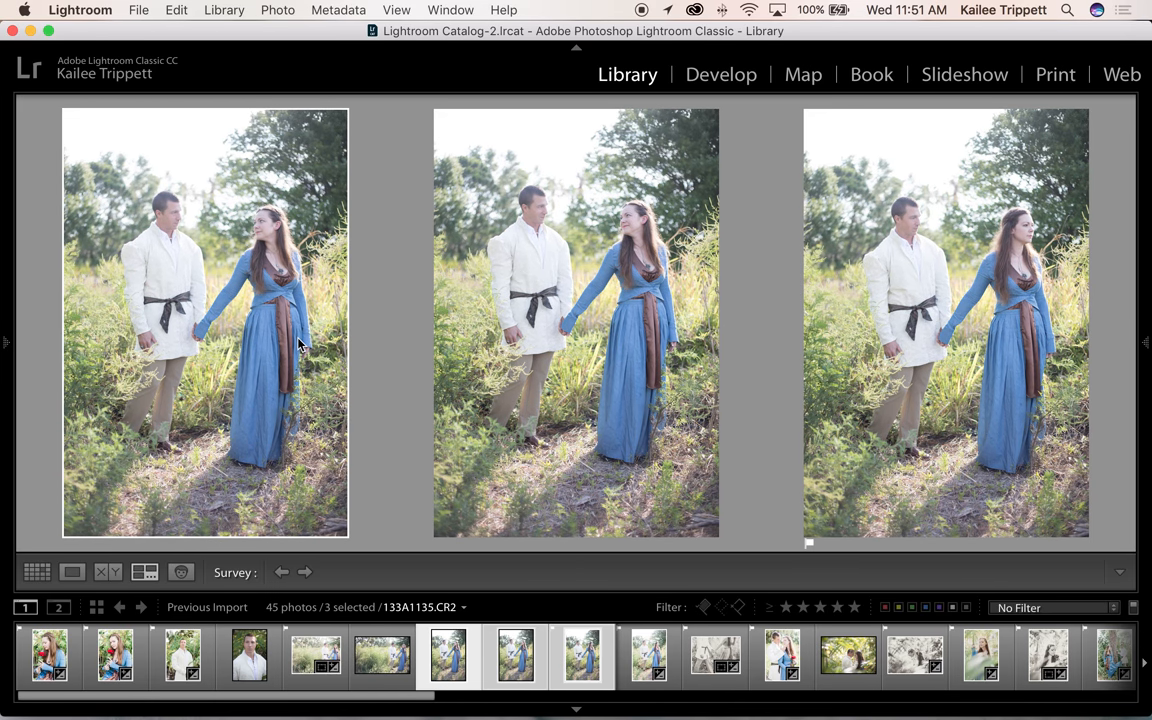
mouse_move(751, 286)
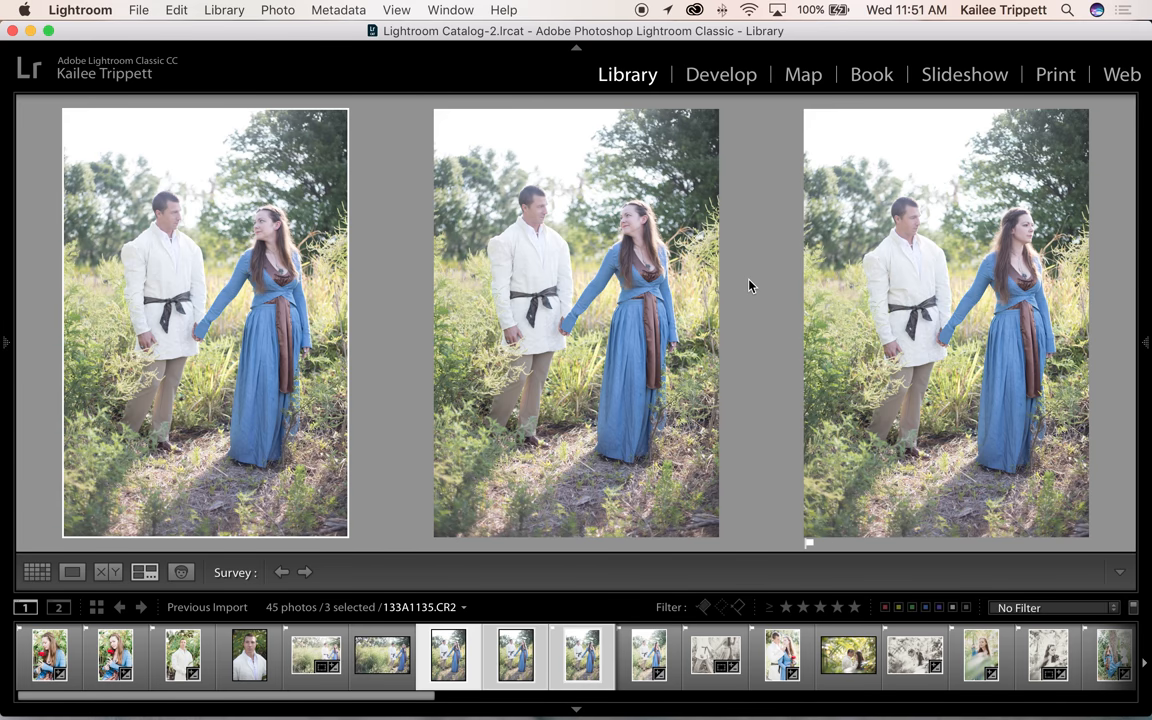
mouse_move(388, 379)
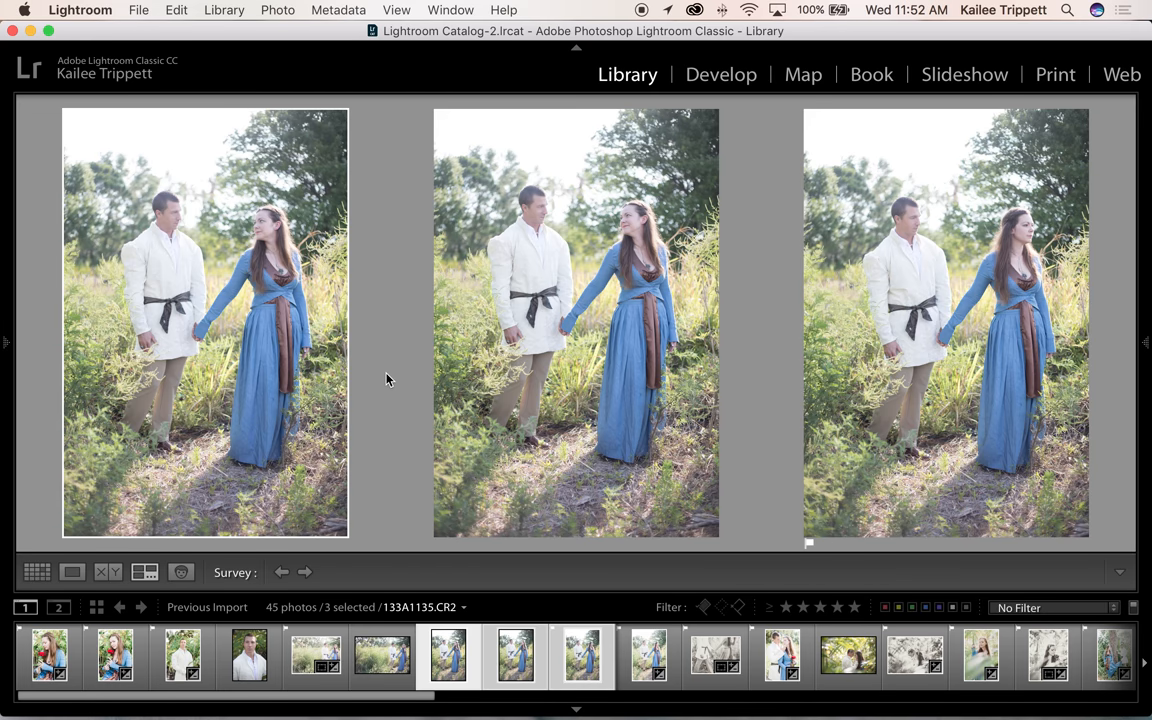
mouse_move(362, 474)
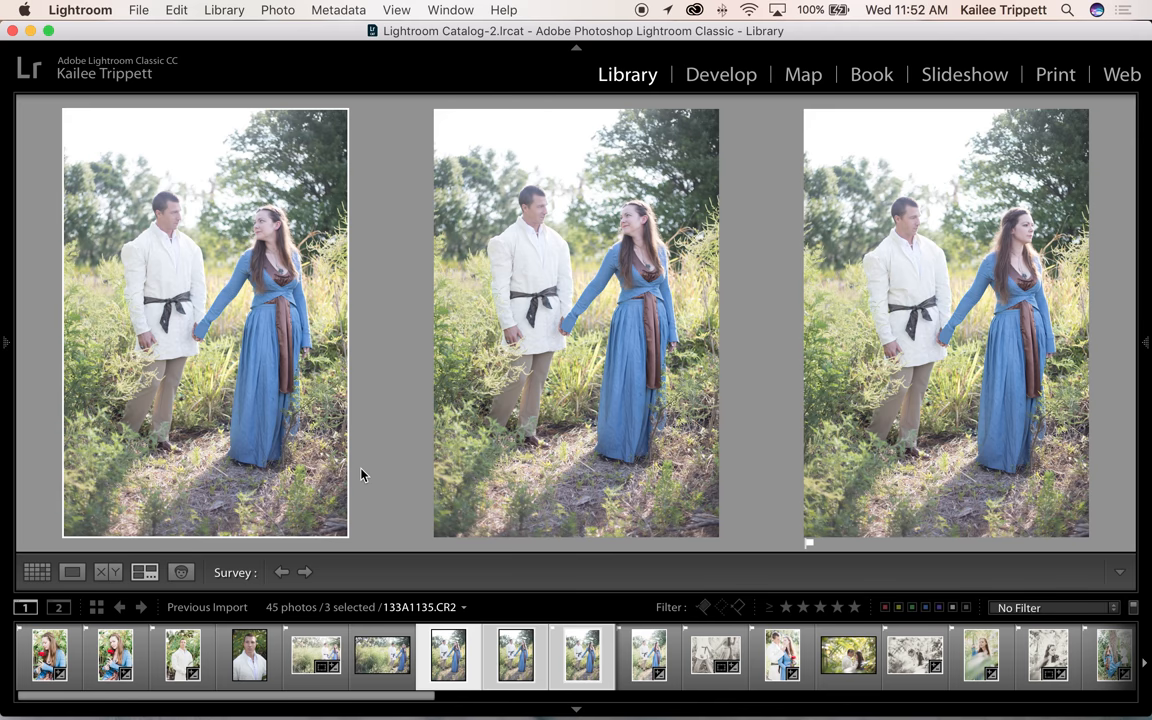
mouse_move(679, 527)
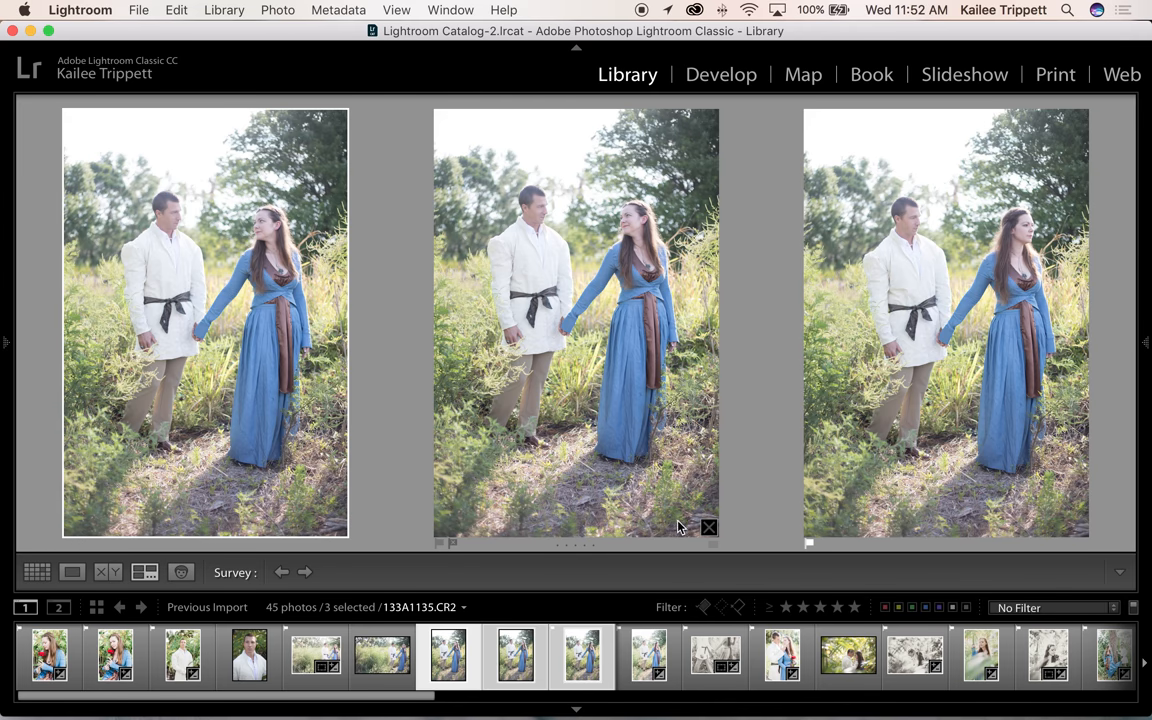
mouse_move(60, 151)
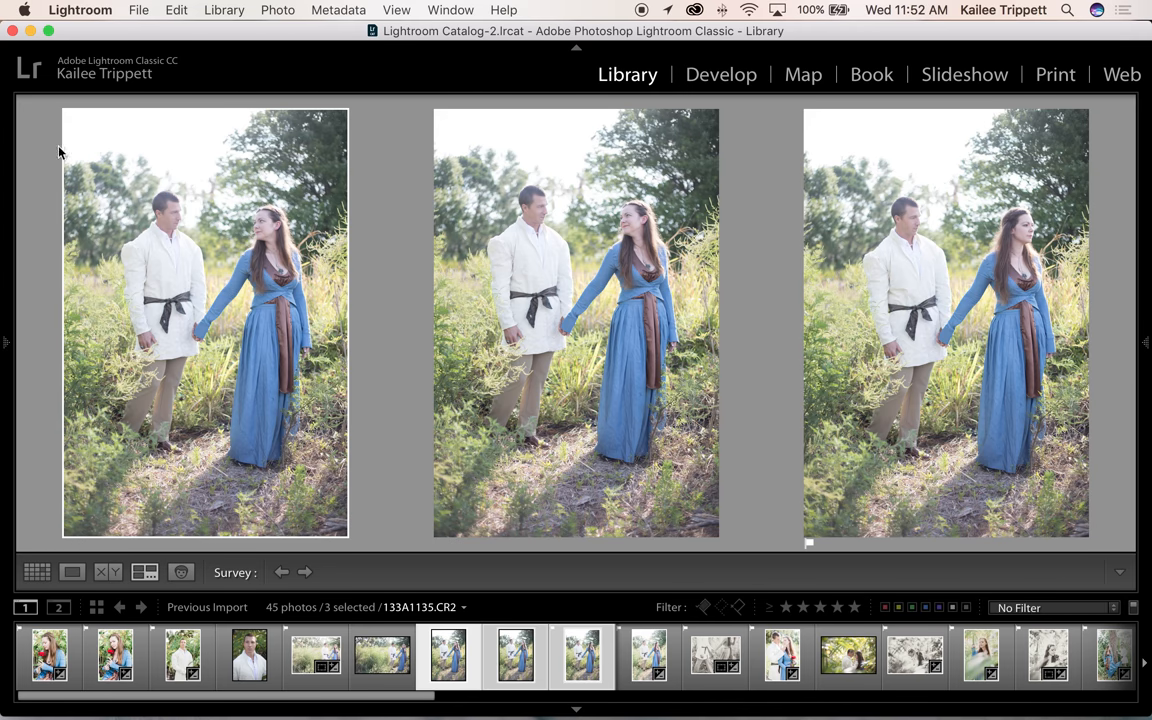
mouse_move(655, 283)
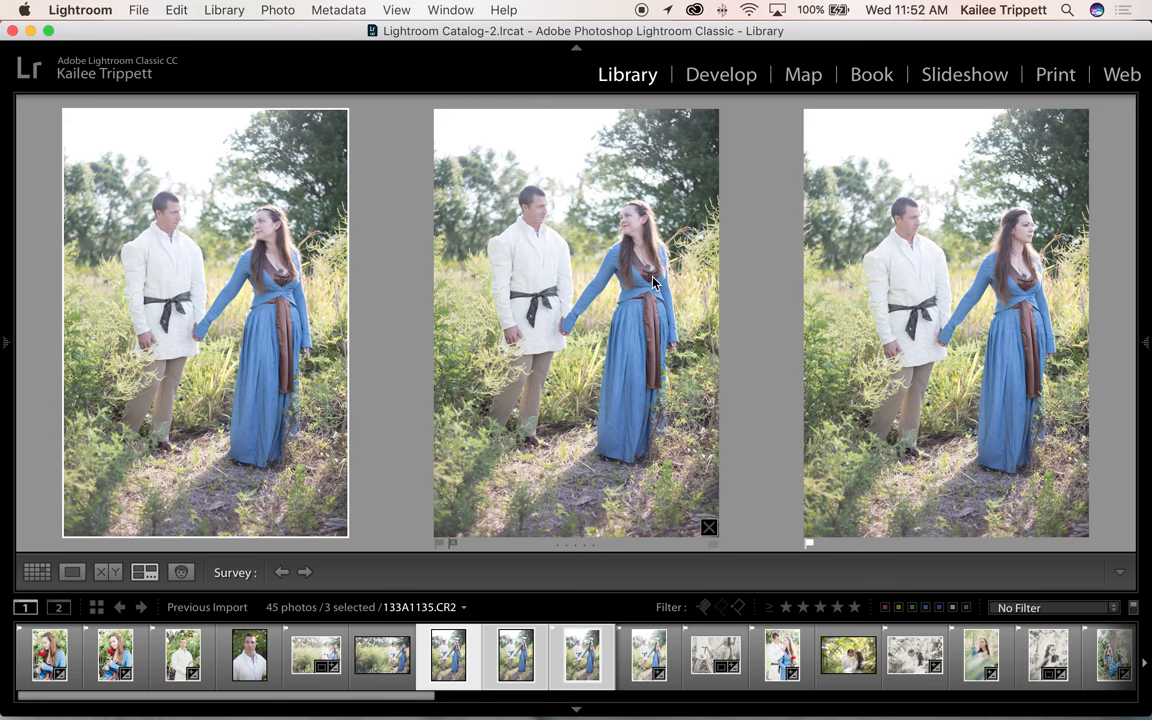
mouse_move(618, 335)
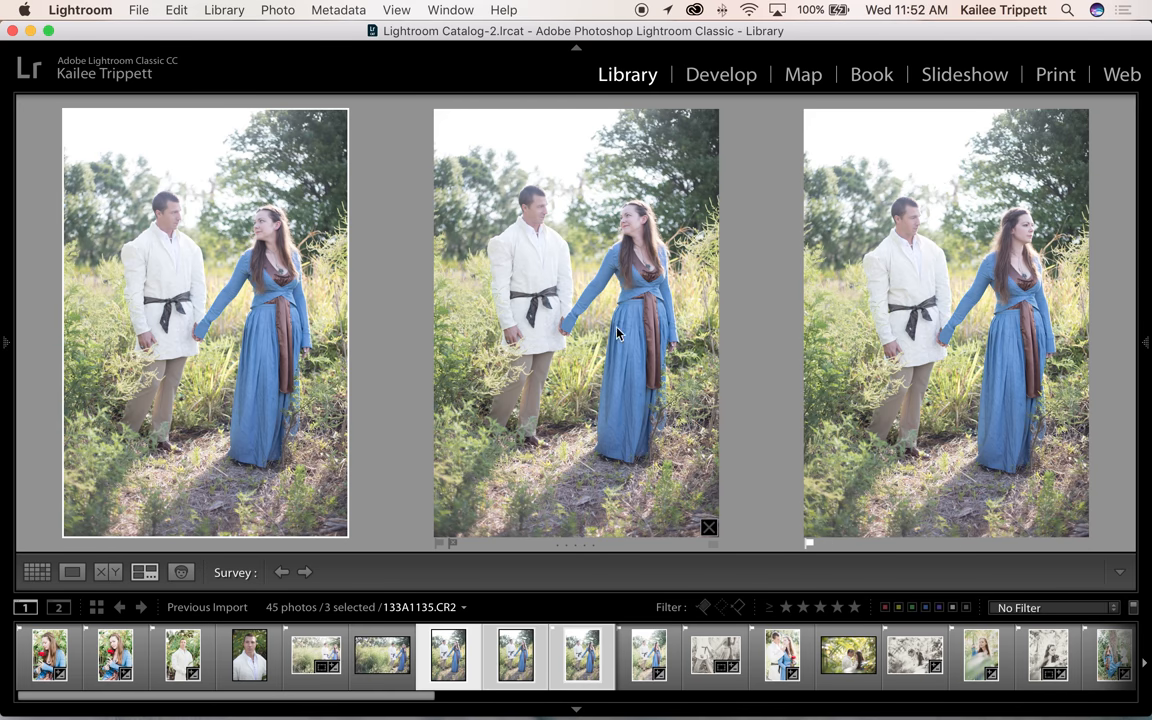
mouse_move(638, 462)
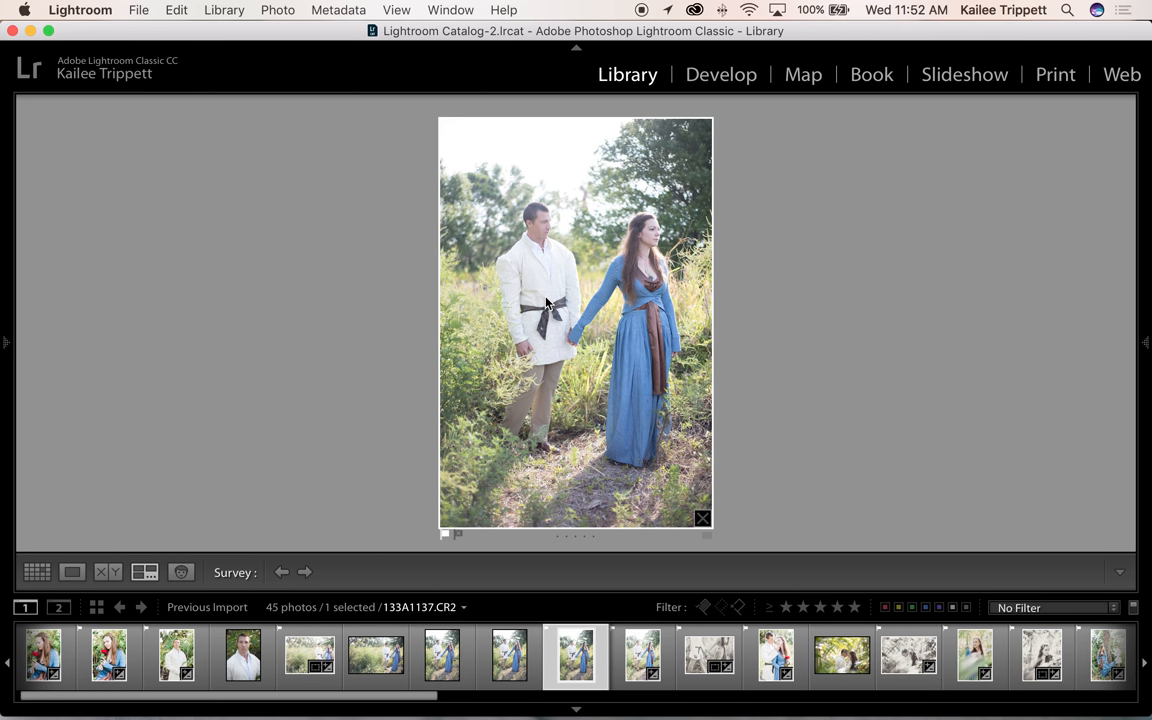
mouse_move(40, 570)
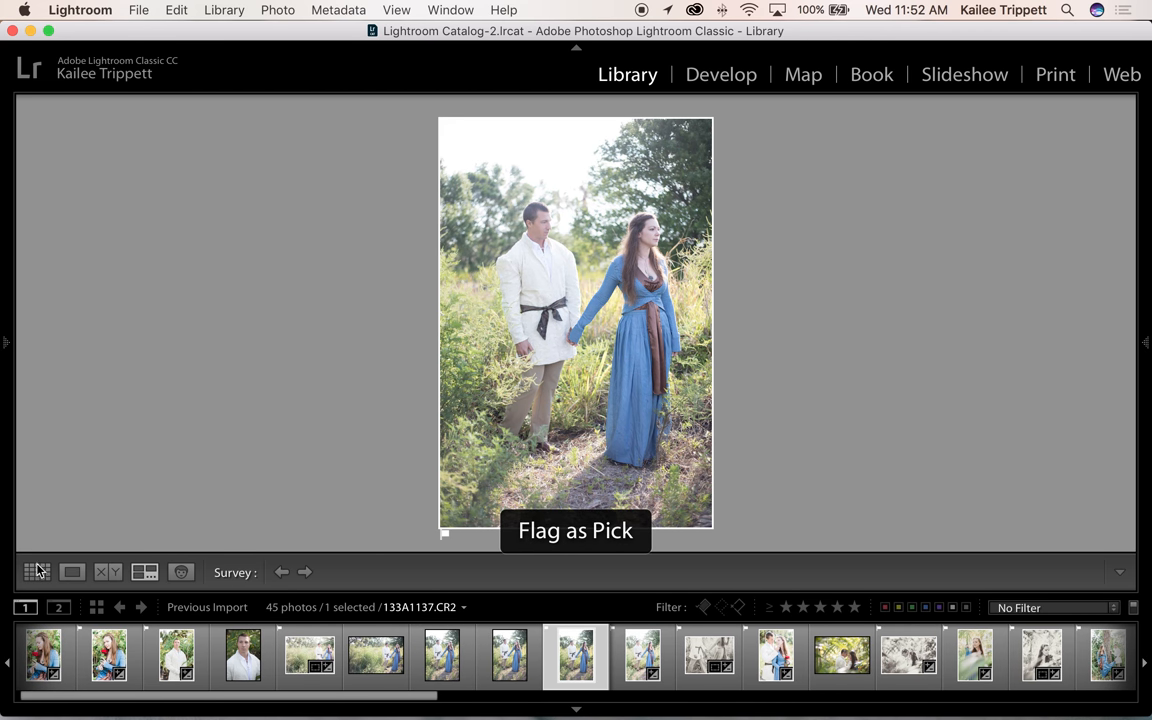
mouse_move(37, 571)
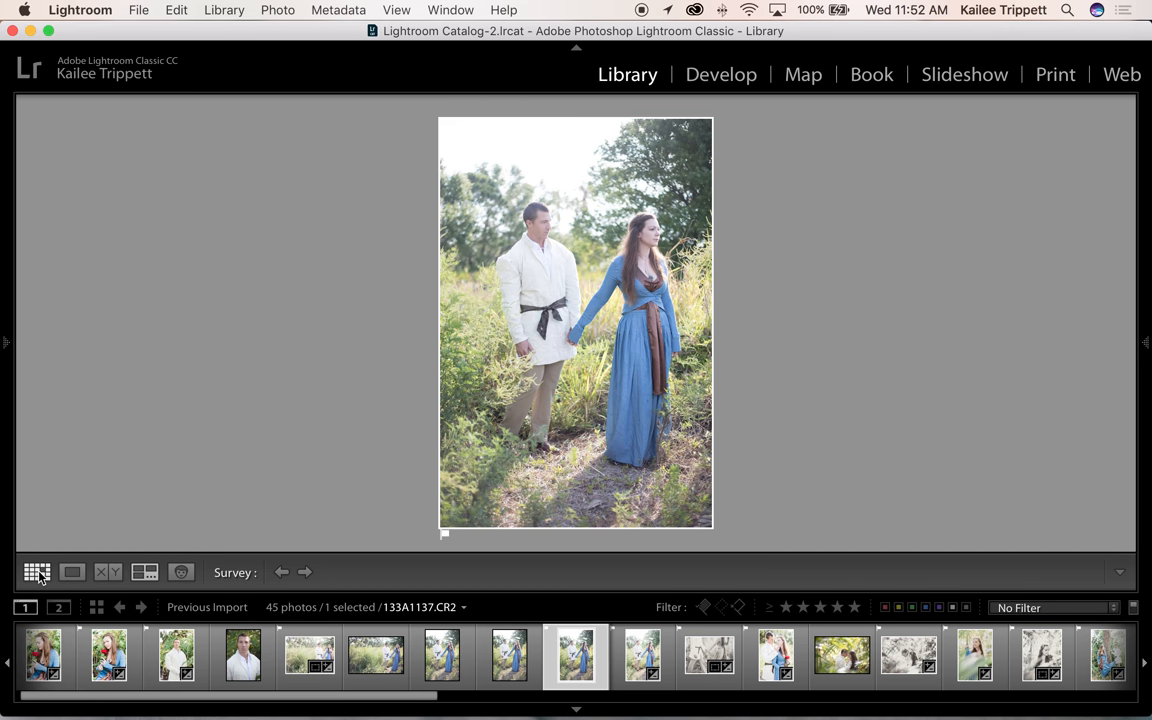
left_click(37, 572)
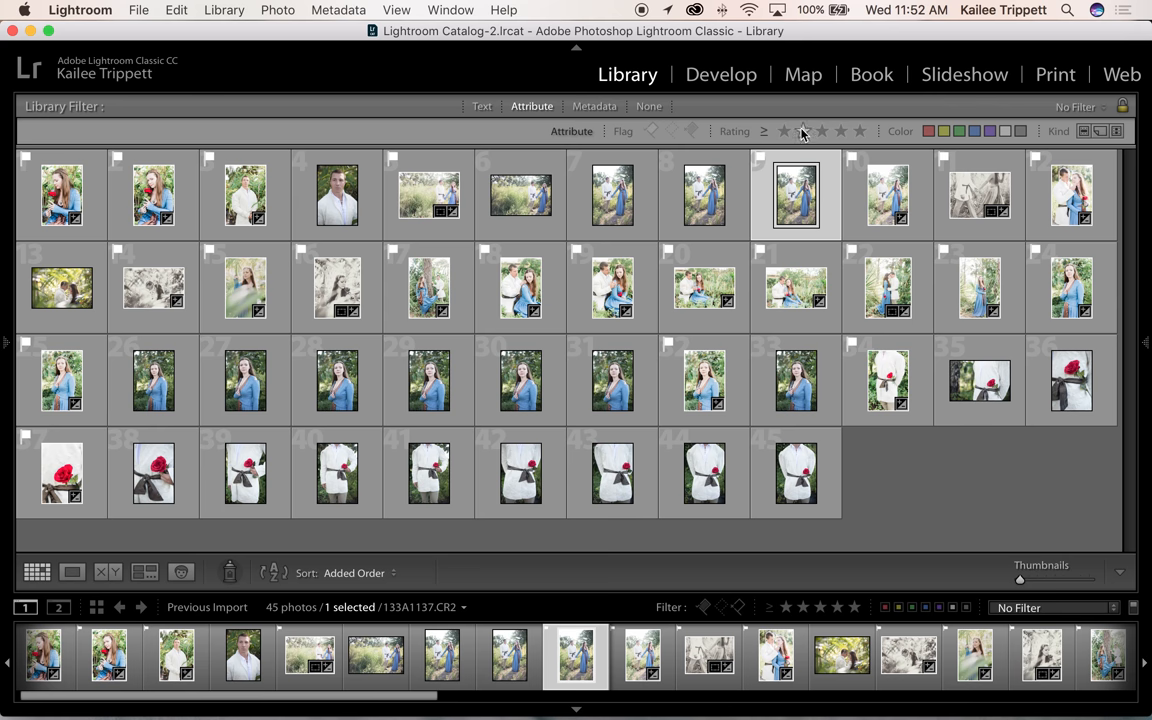
mouse_move(1041, 130)
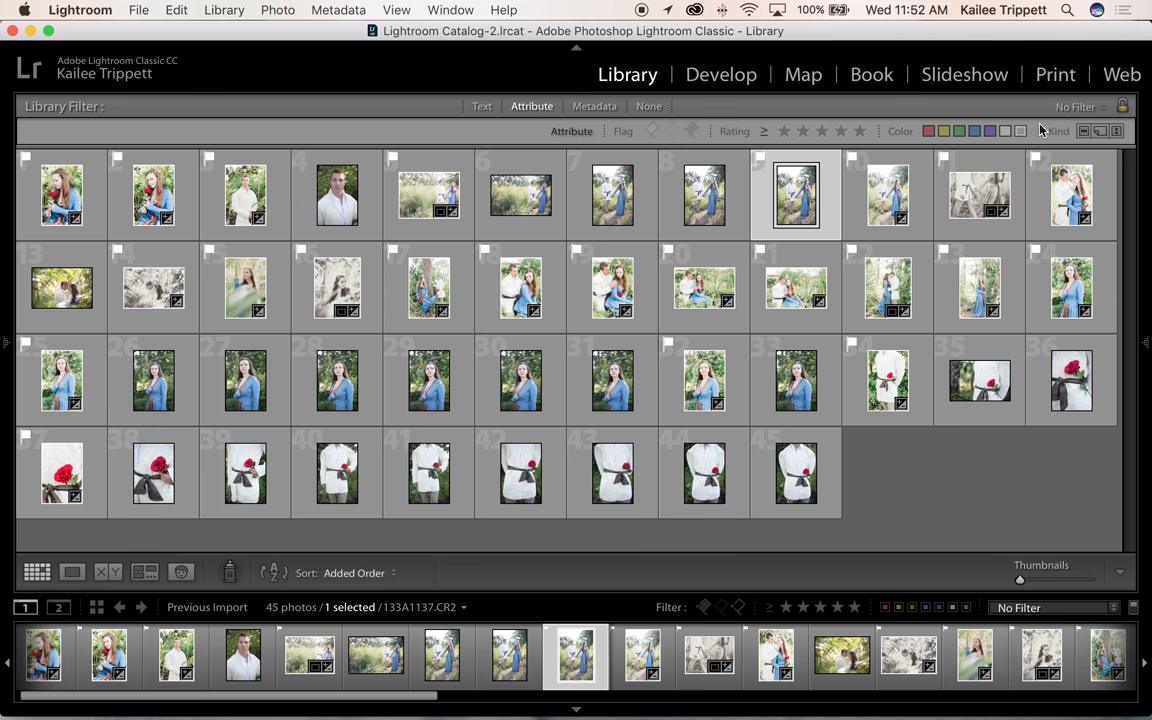
mouse_move(785, 128)
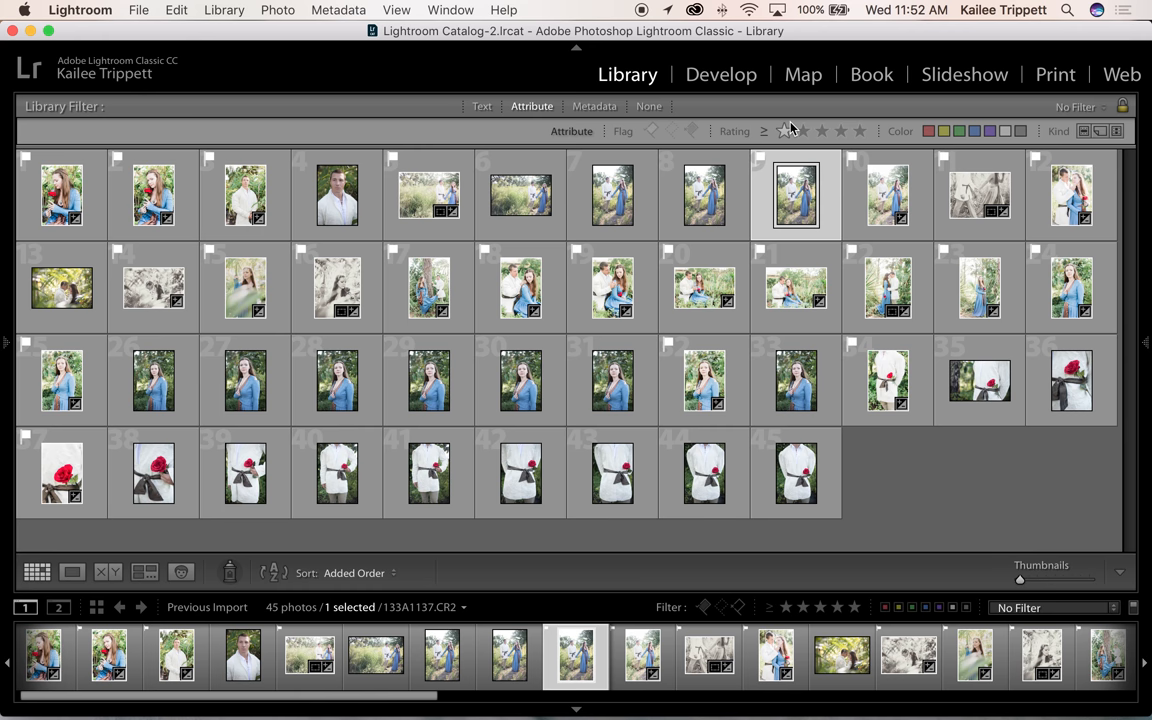
mouse_move(790, 131)
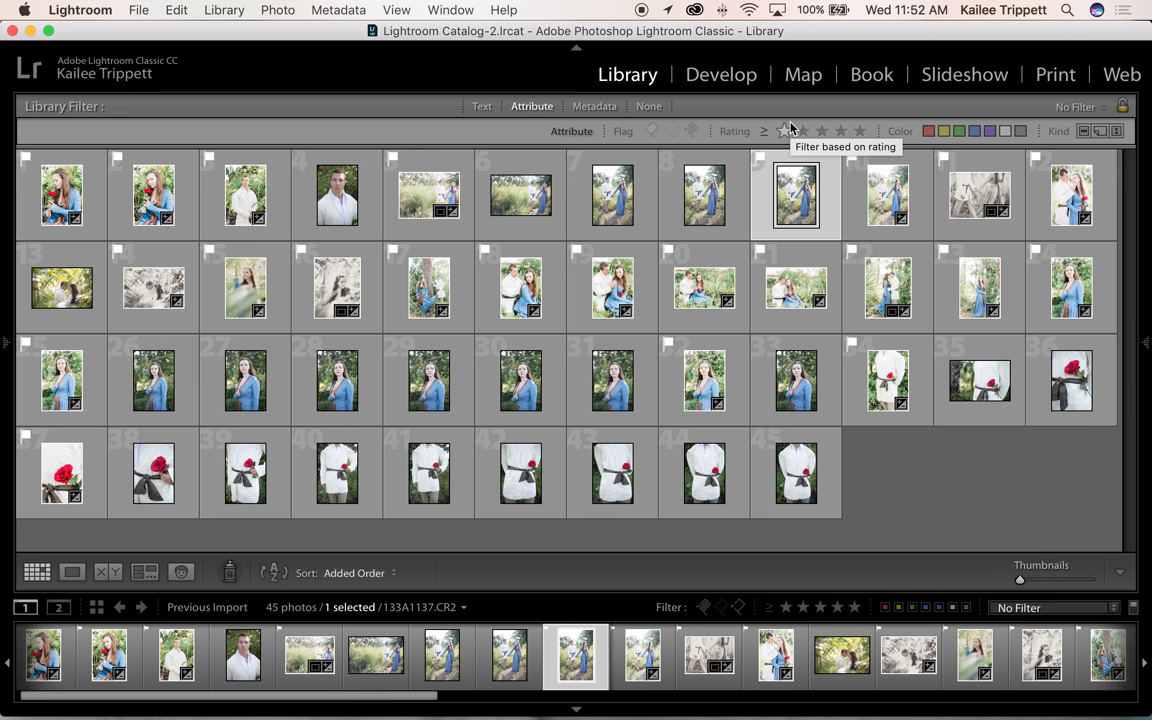
mouse_move(245, 195)
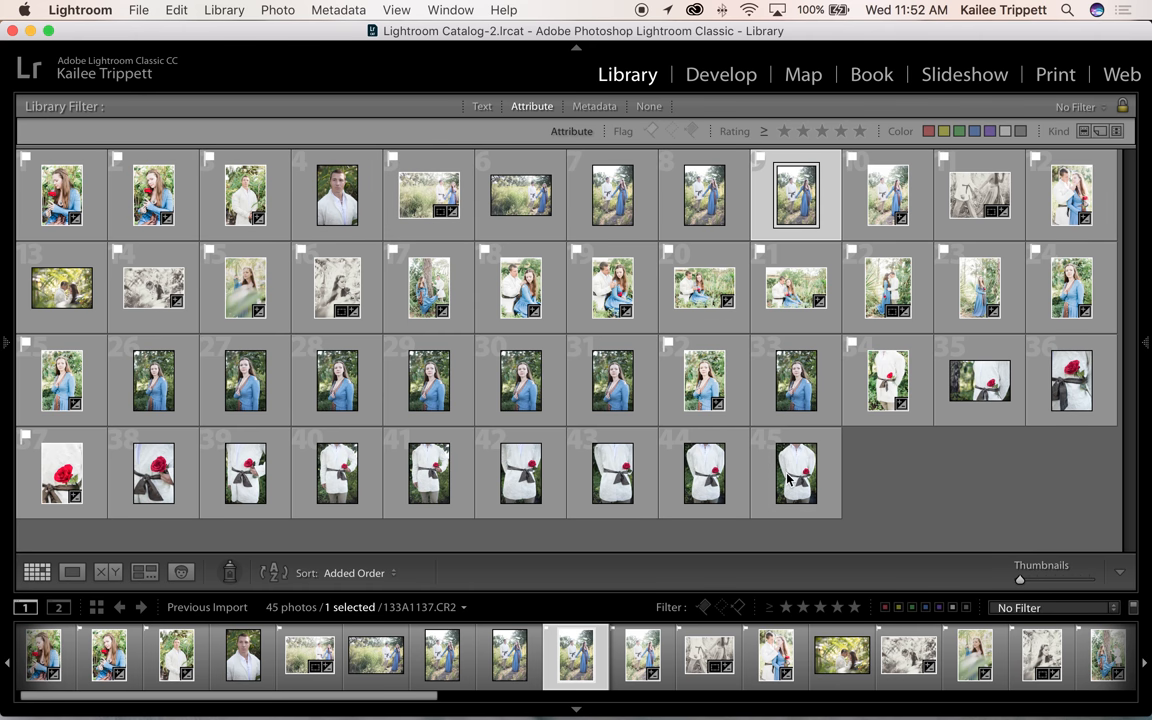
left_click_drag(1020, 580, 1070, 580)
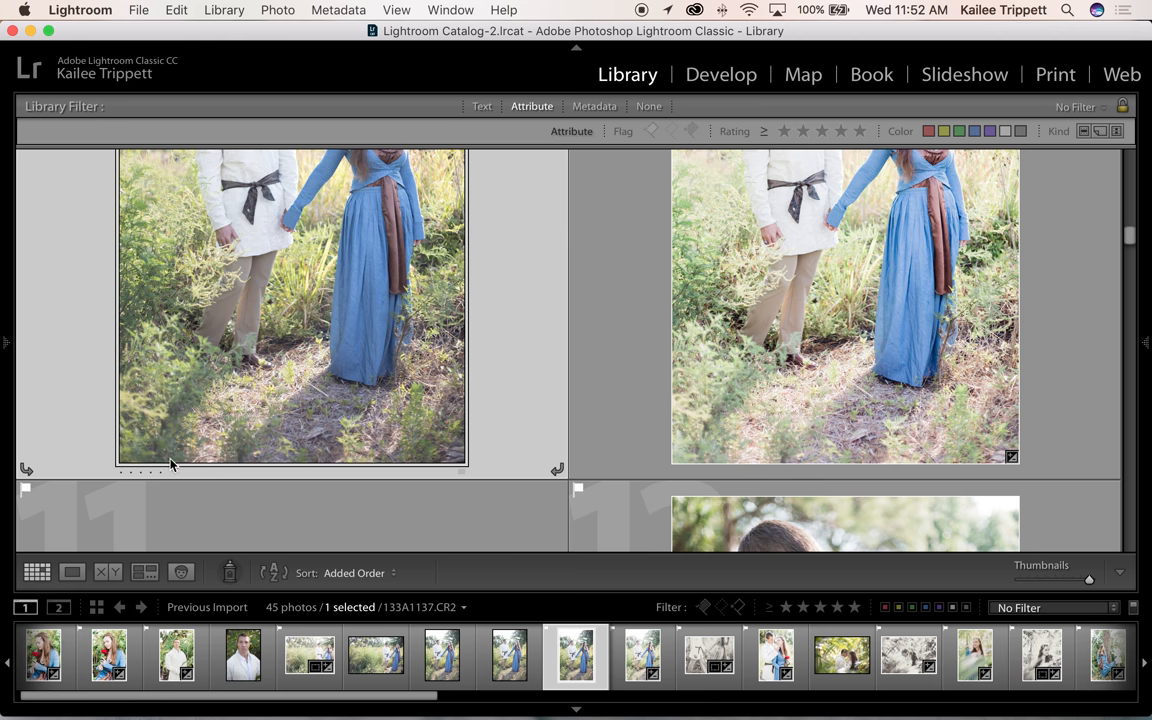
mouse_move(115, 480)
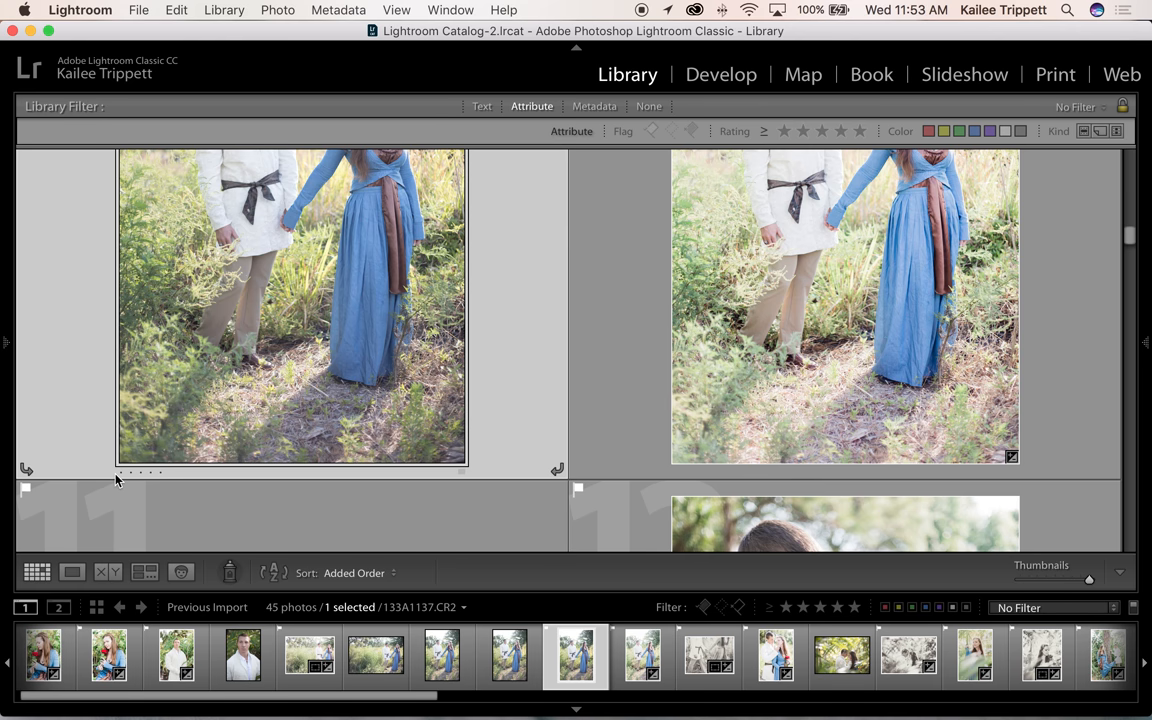
left_click(71, 572)
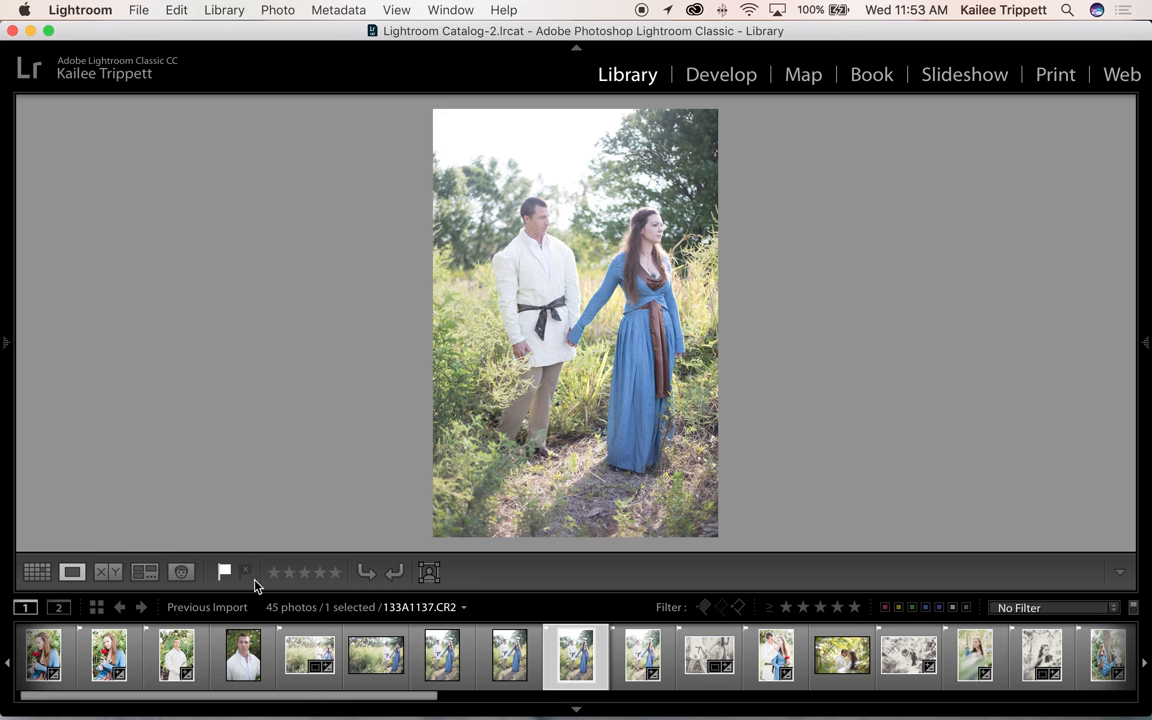
left_click(273, 571)
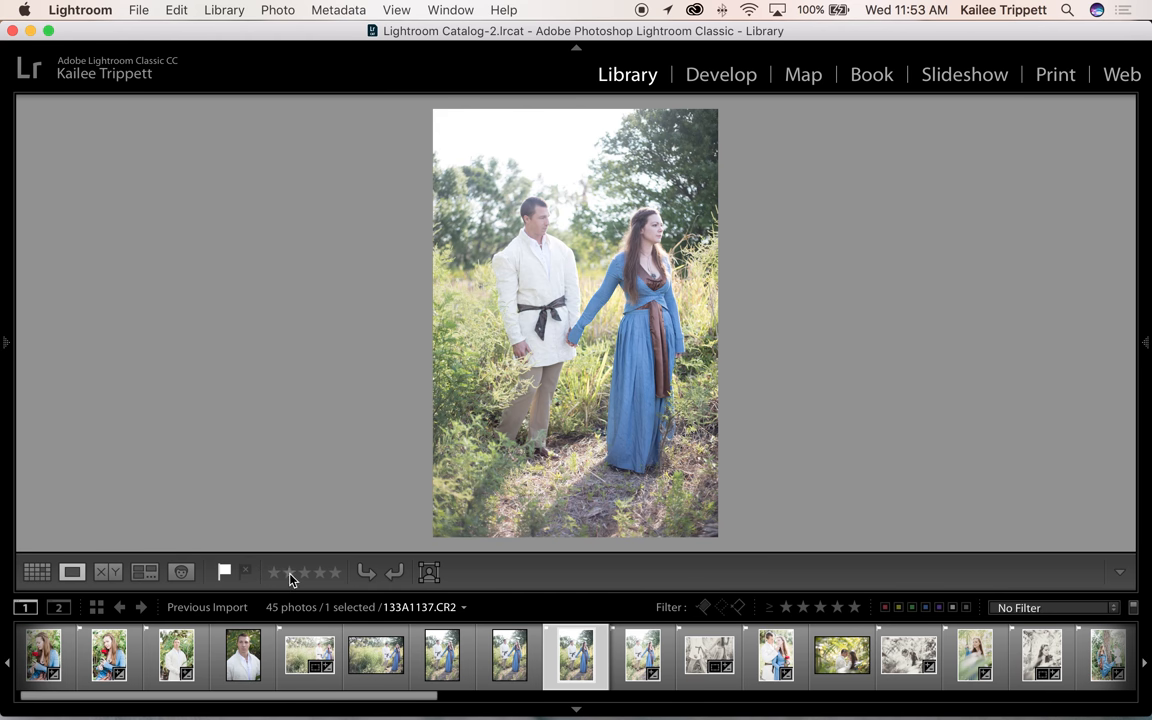
mouse_move(65, 390)
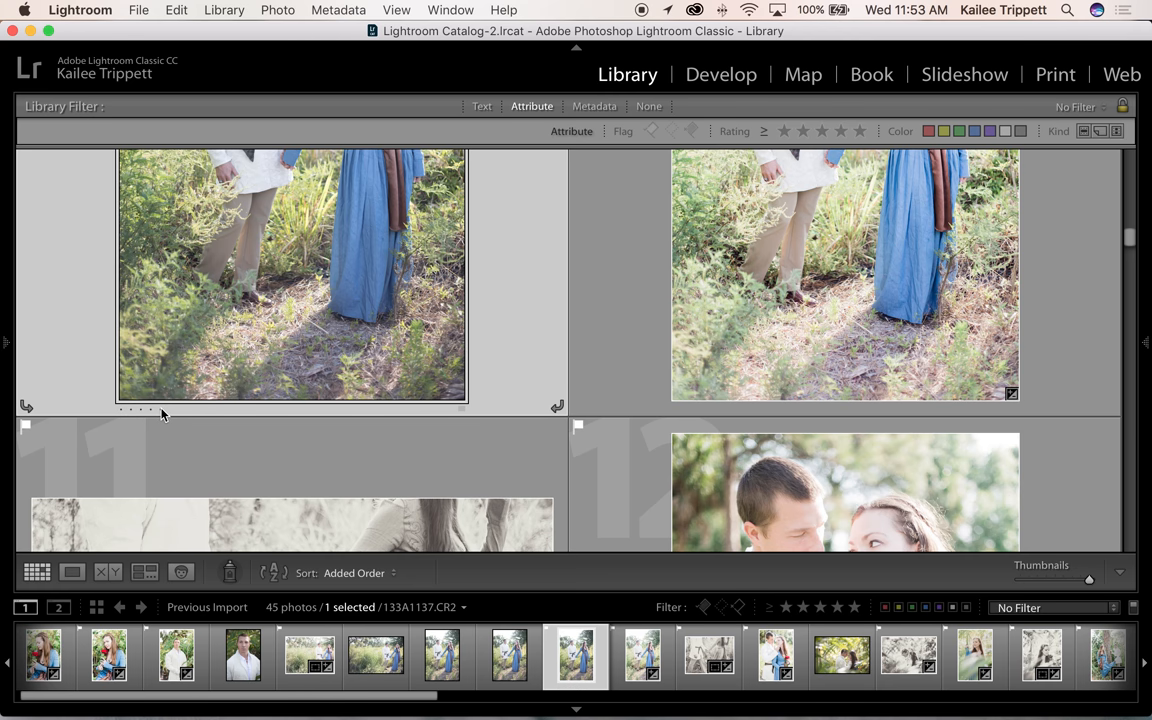
mouse_move(465, 413)
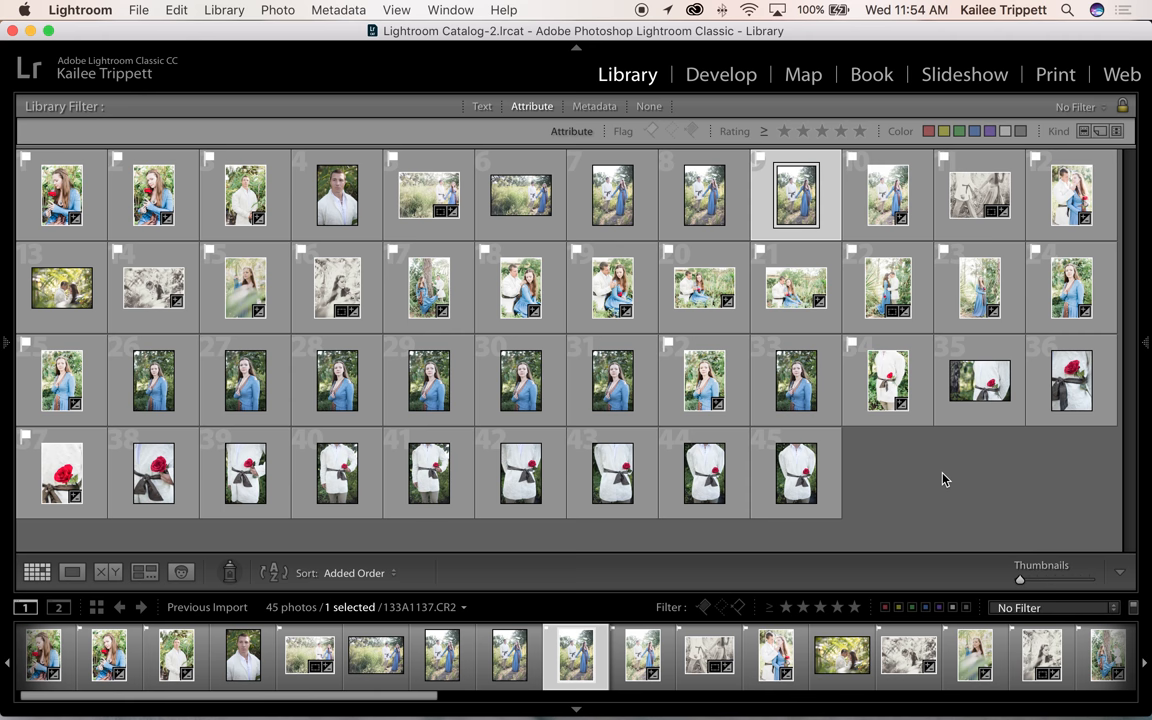
mouse_move(850, 430)
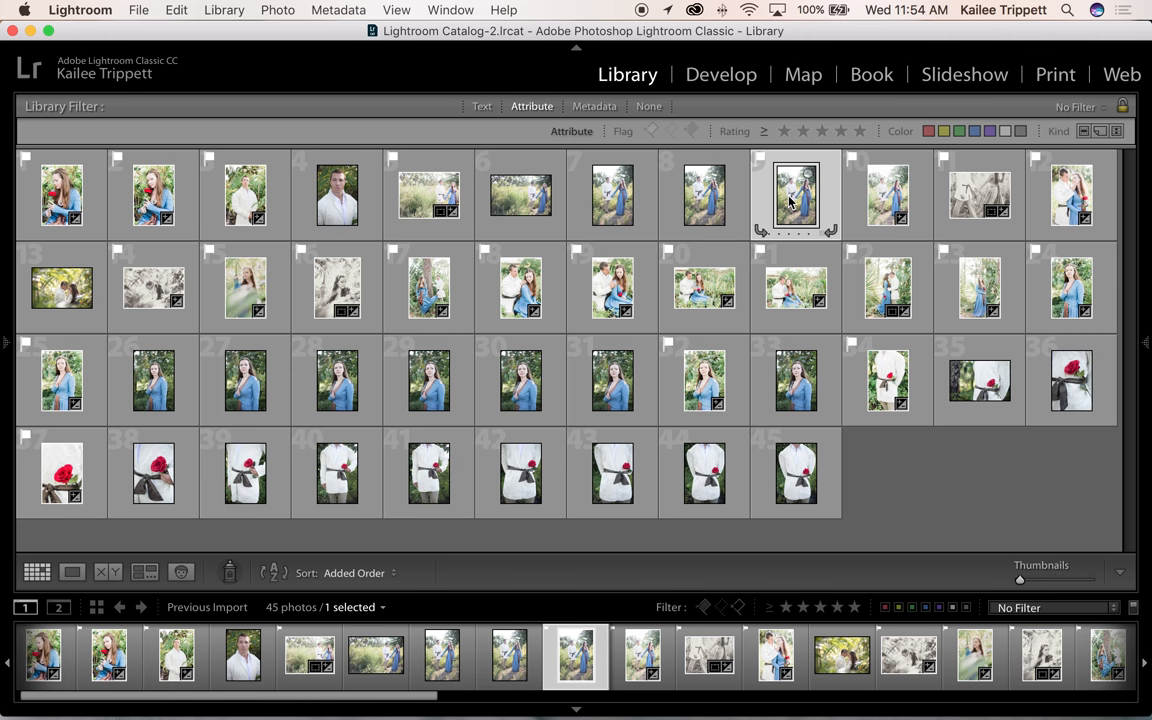
- Add the man's portrait and the woman's close portrait to the selection, then label all three green
left_click(337, 194)
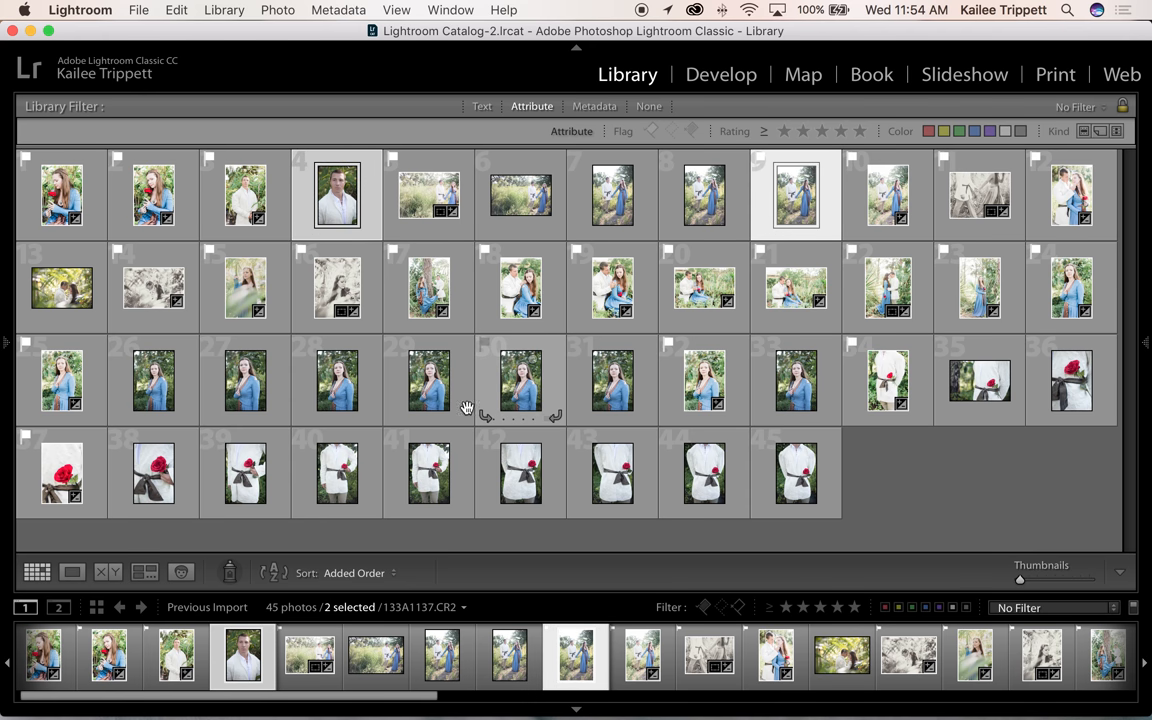
left_click(245, 381)
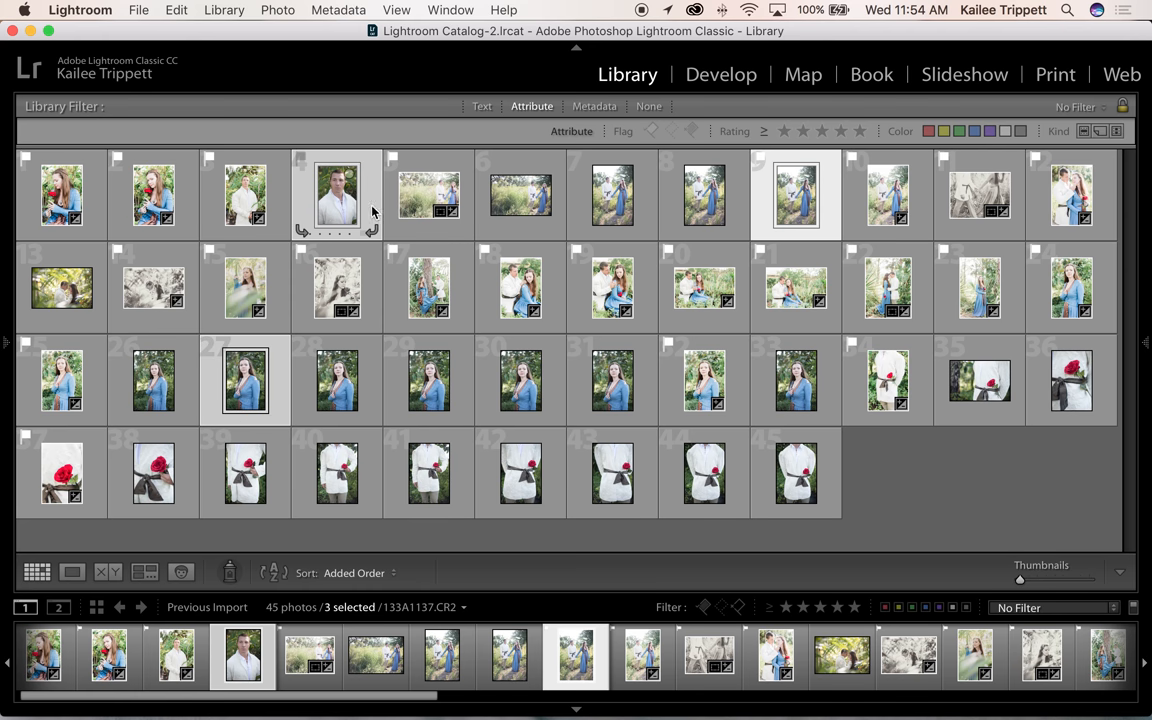
mouse_move(366, 236)
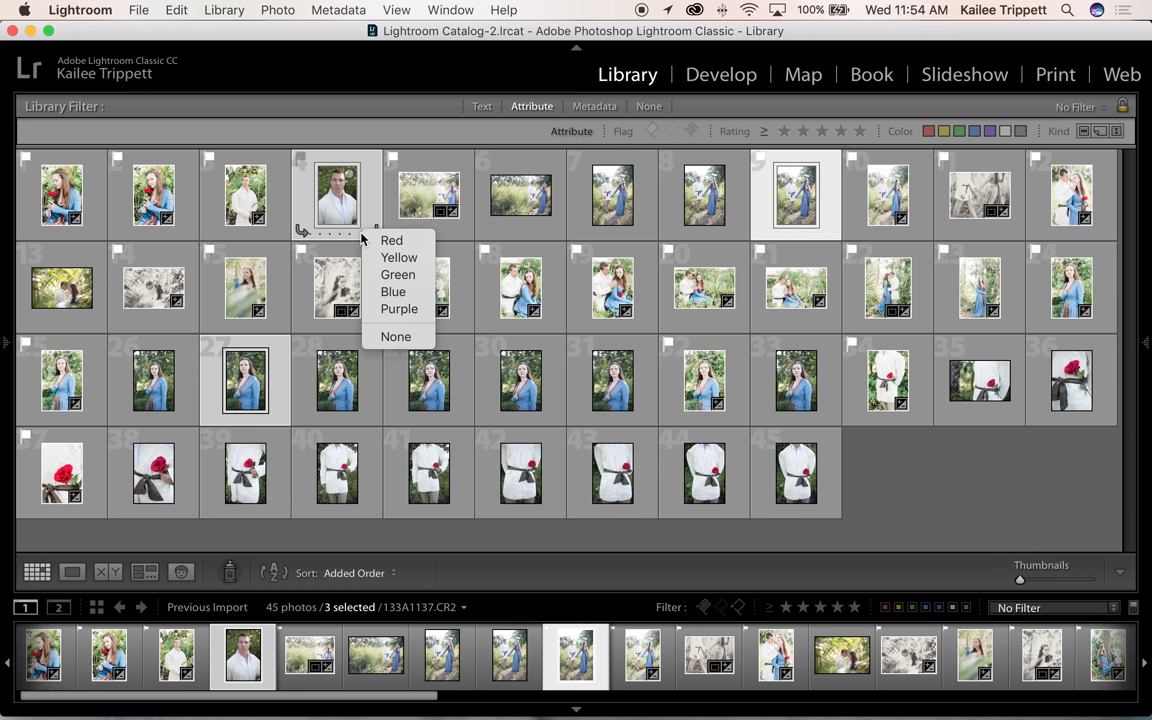
mouse_move(398, 274)
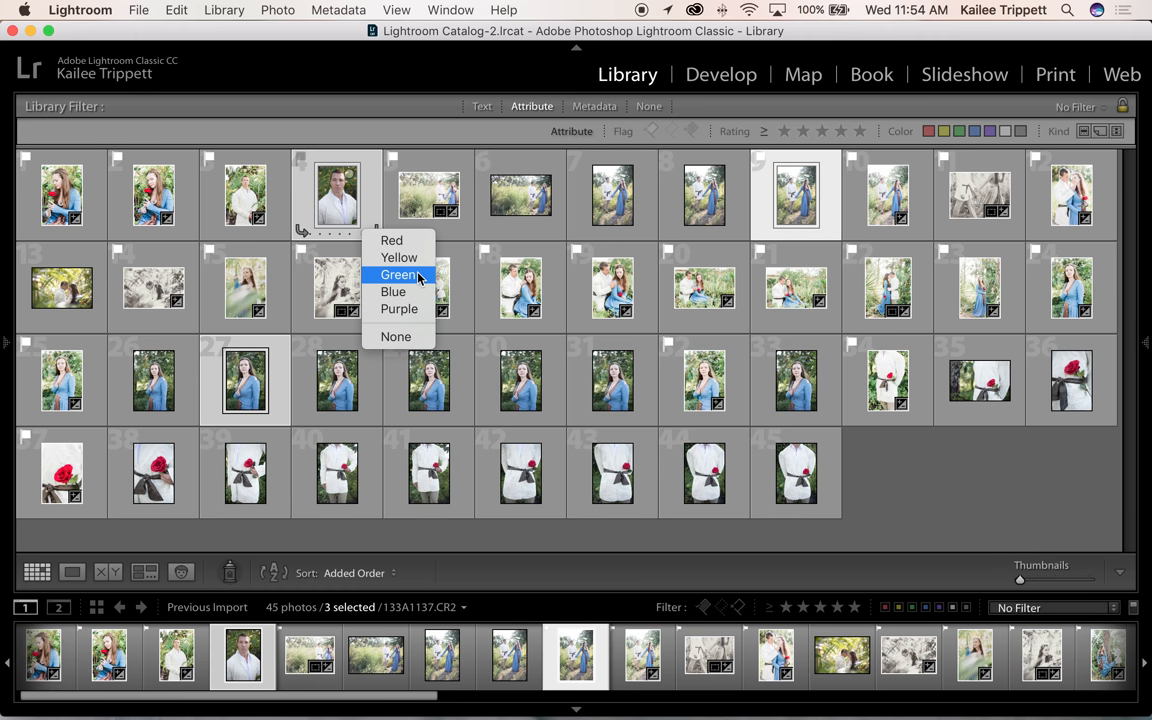
left_click(398, 275)
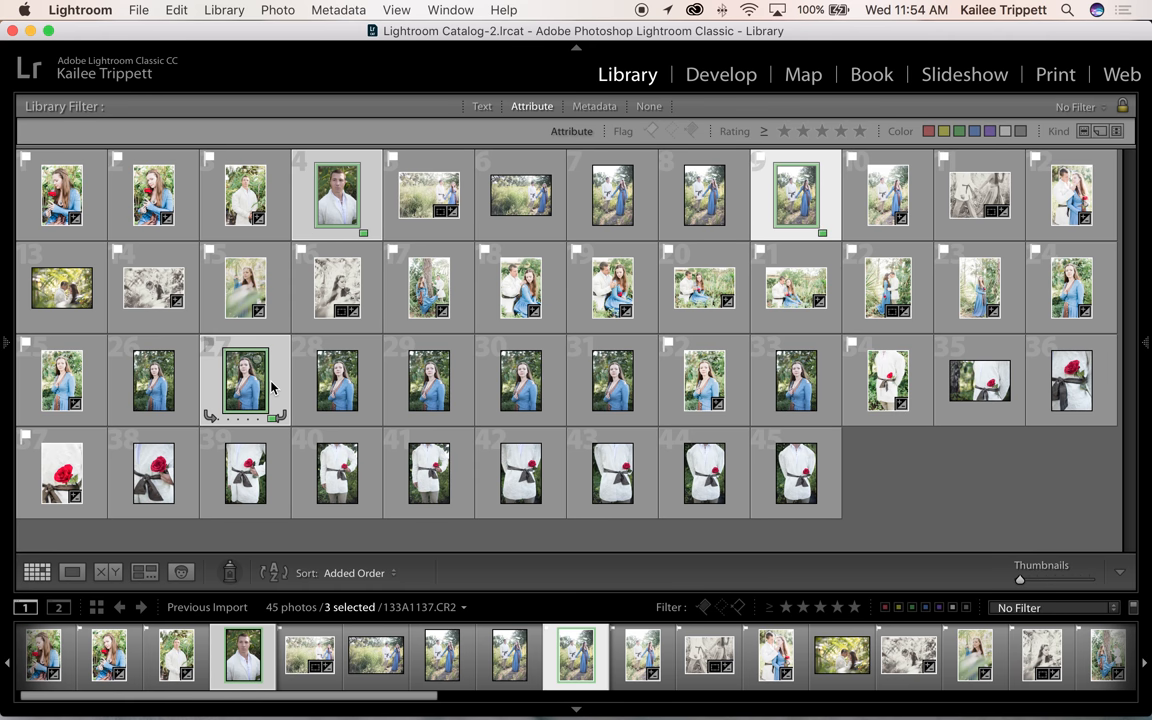
mouse_move(963, 485)
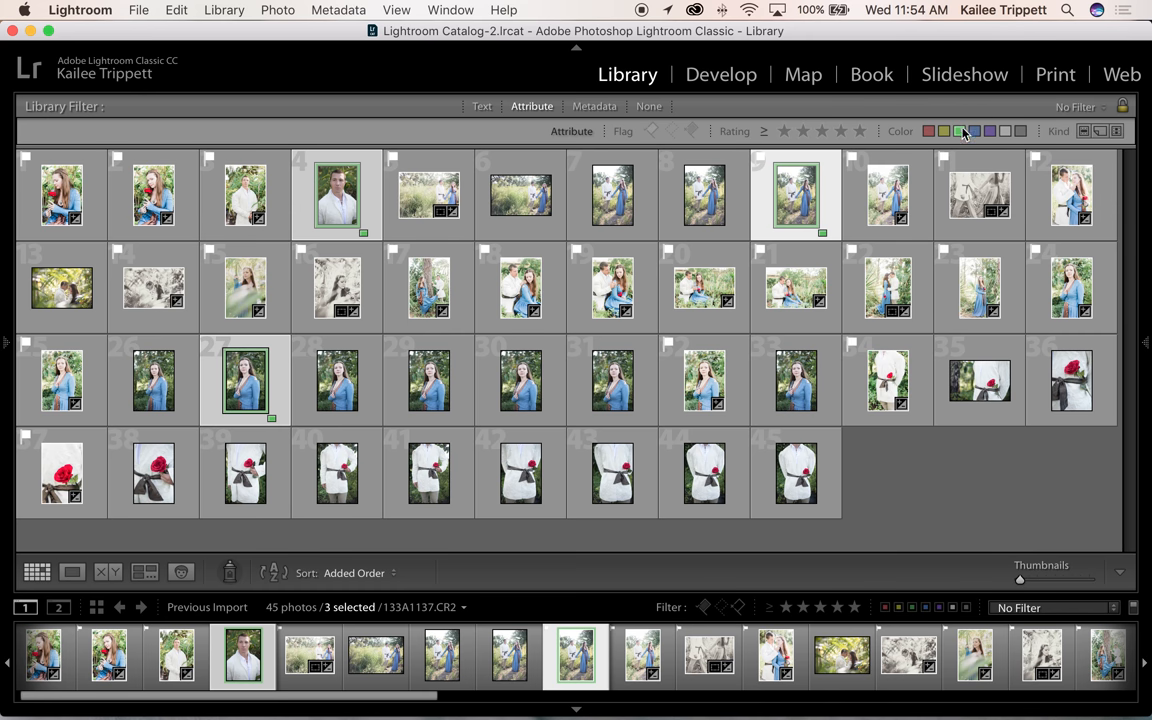
- Filter the grid to green-labelled photos and open the man's portrait in Develop
left_click(989, 131)
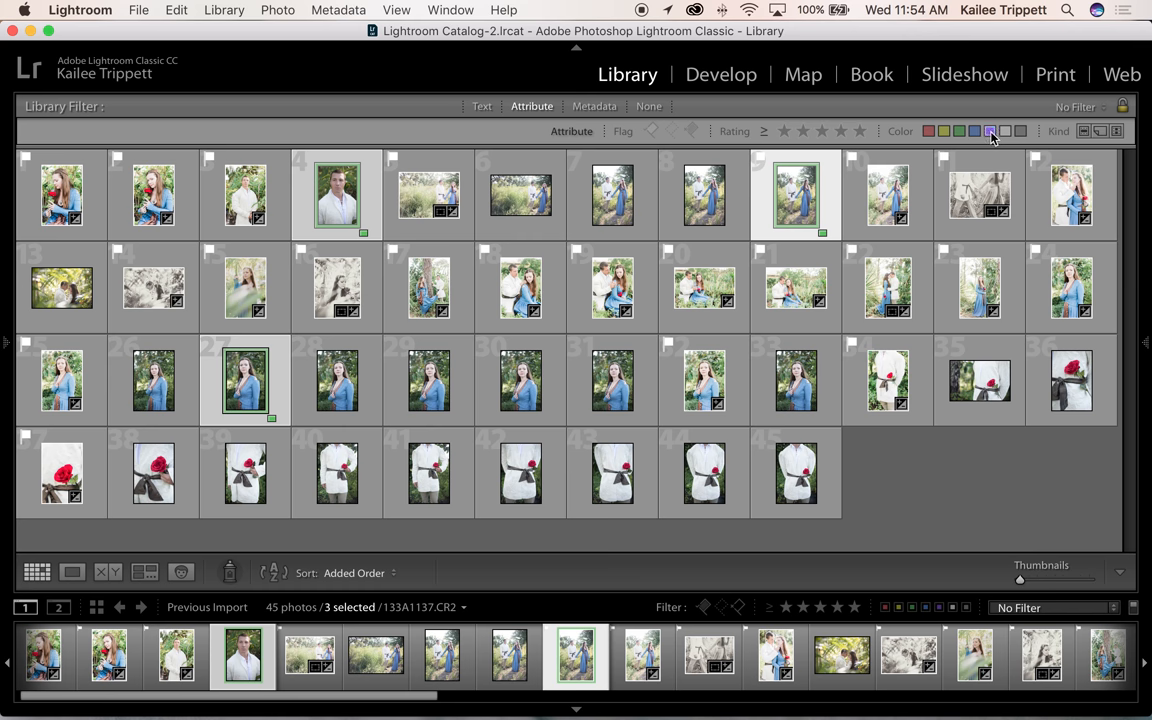
left_click(958, 131)
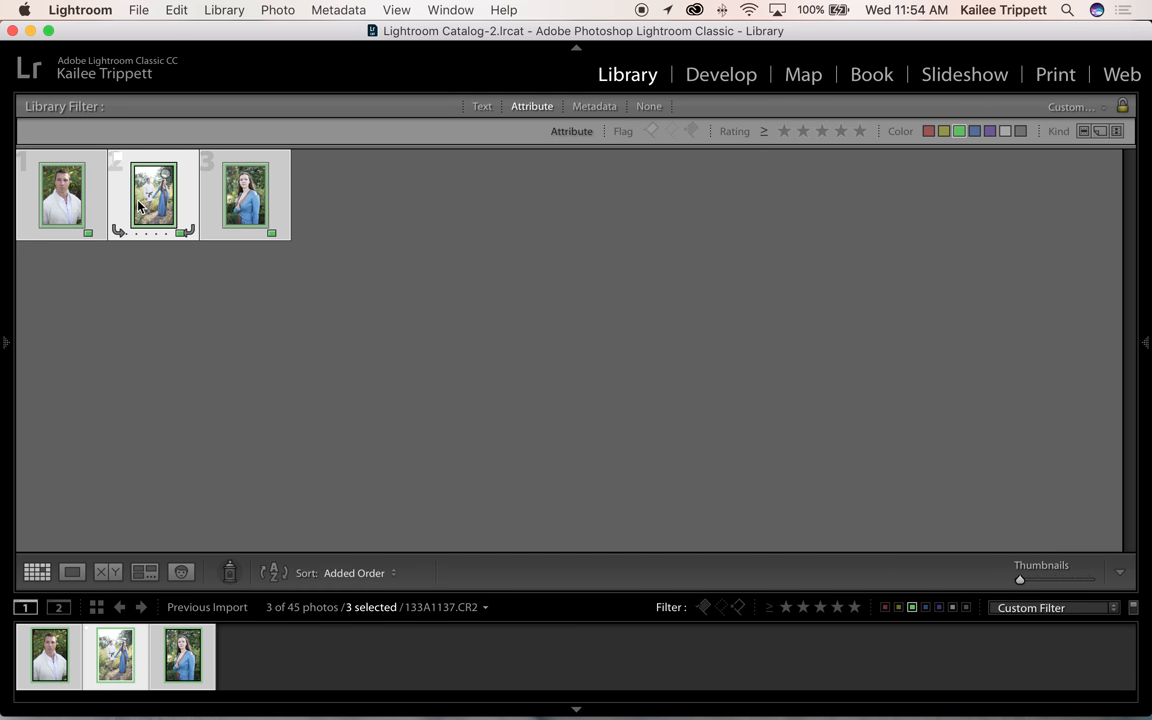
left_click(48, 656)
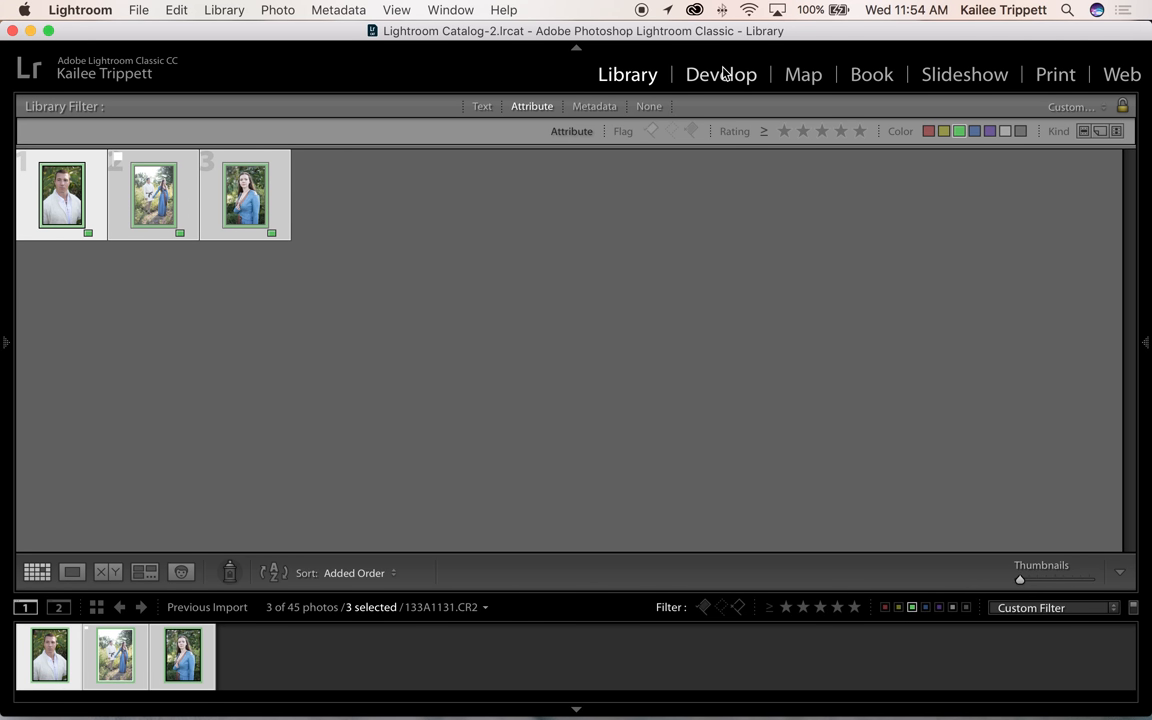
left_click(721, 74)
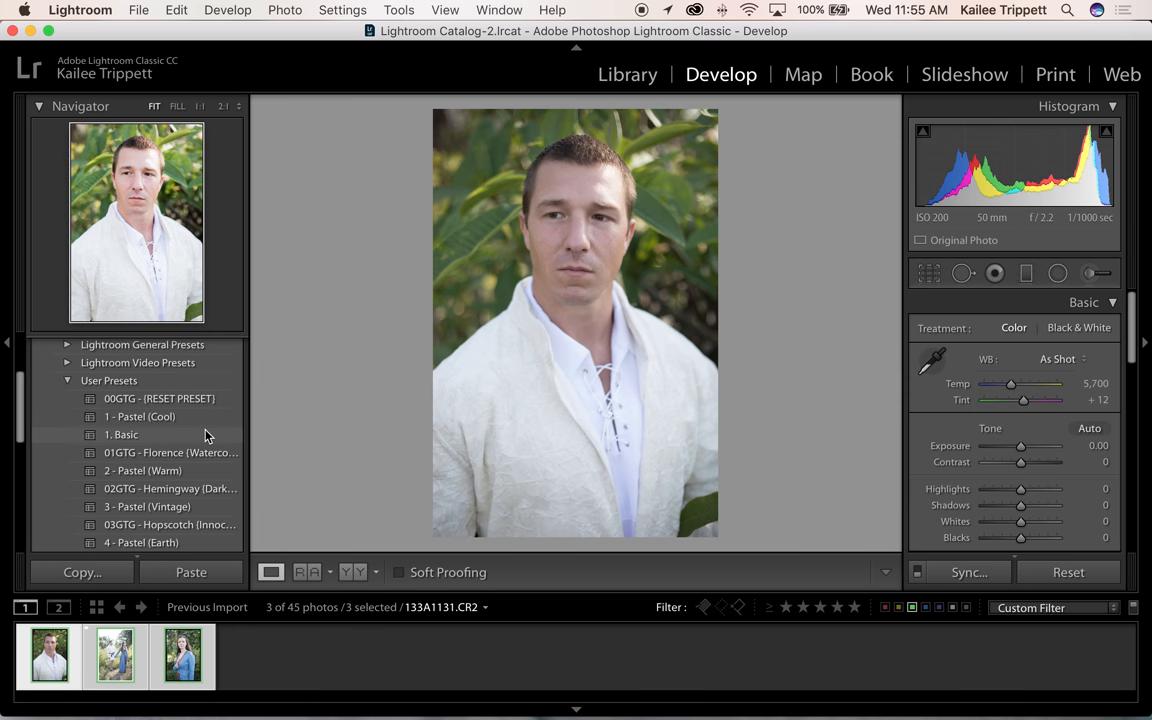
- Apply the 1. Basic preset, raise Exposure to +1.05 and warm Temp to 5,900
left_click(122, 434)
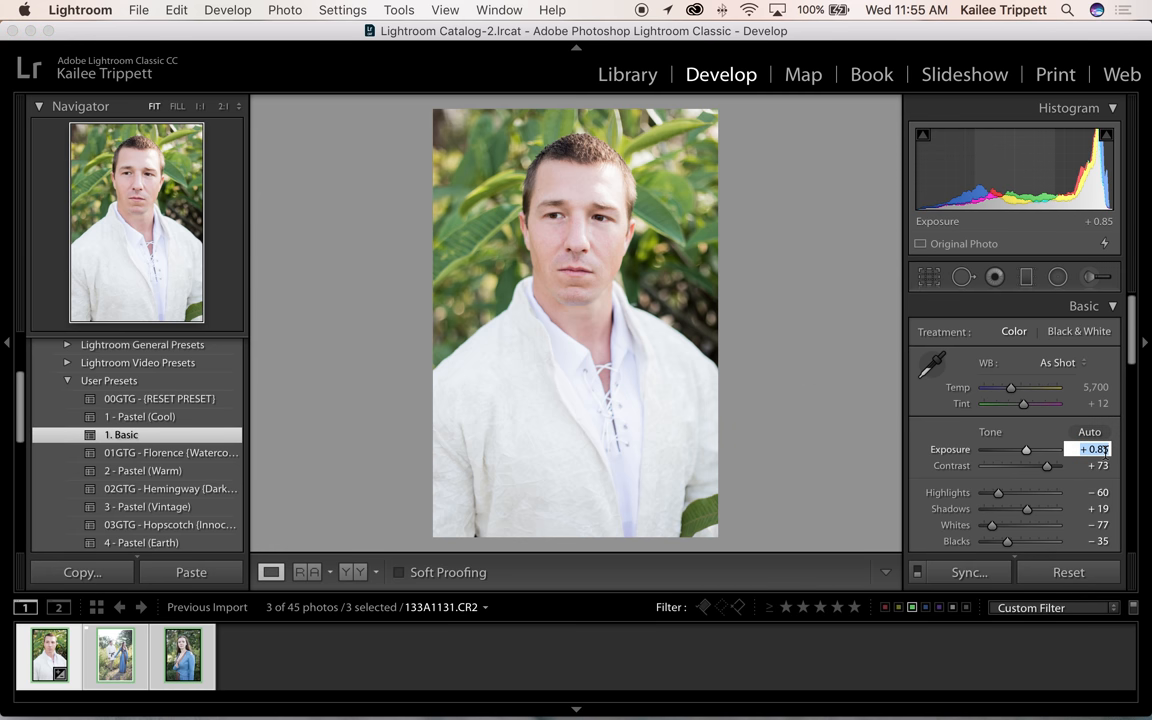
left_click_drag(1025, 449, 1030, 449)
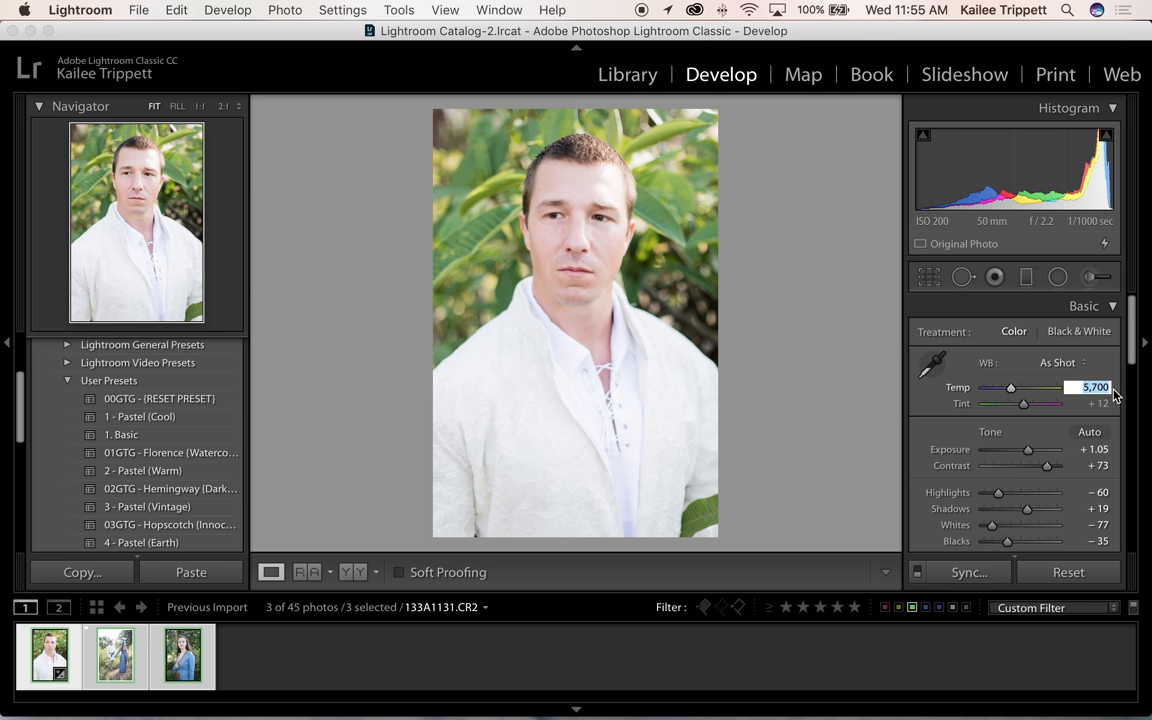
left_click_drag(1010, 387, 1013, 383)
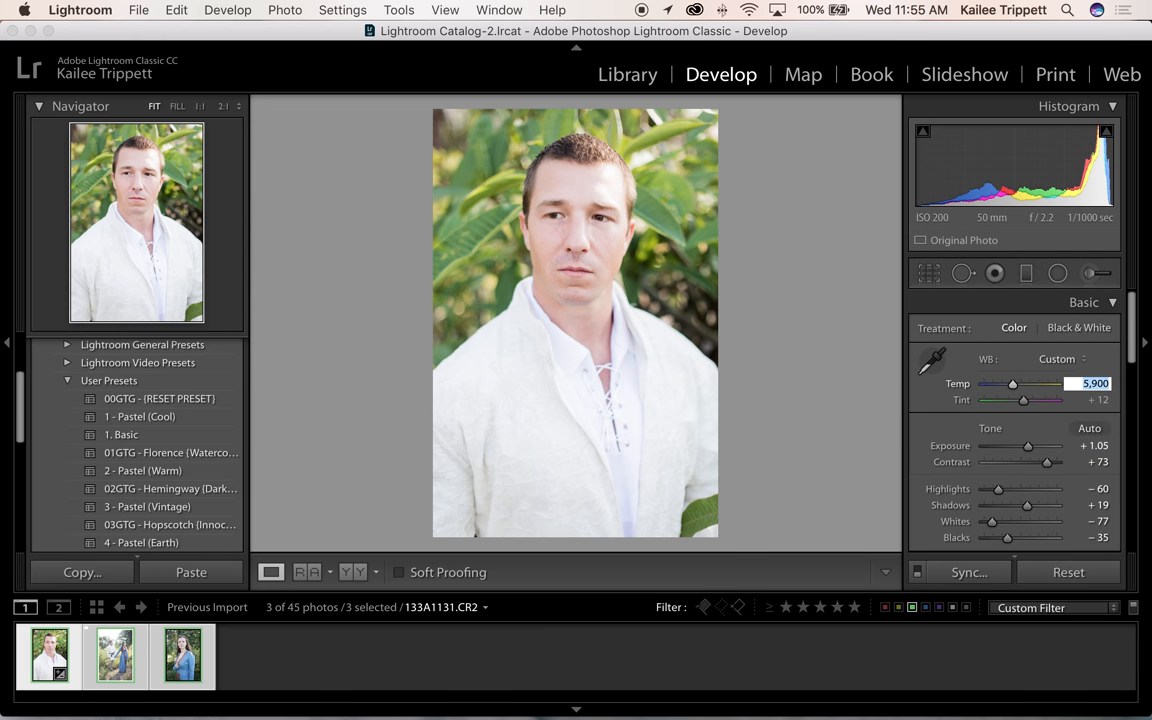
left_click_drag(1012, 383, 1020, 383)
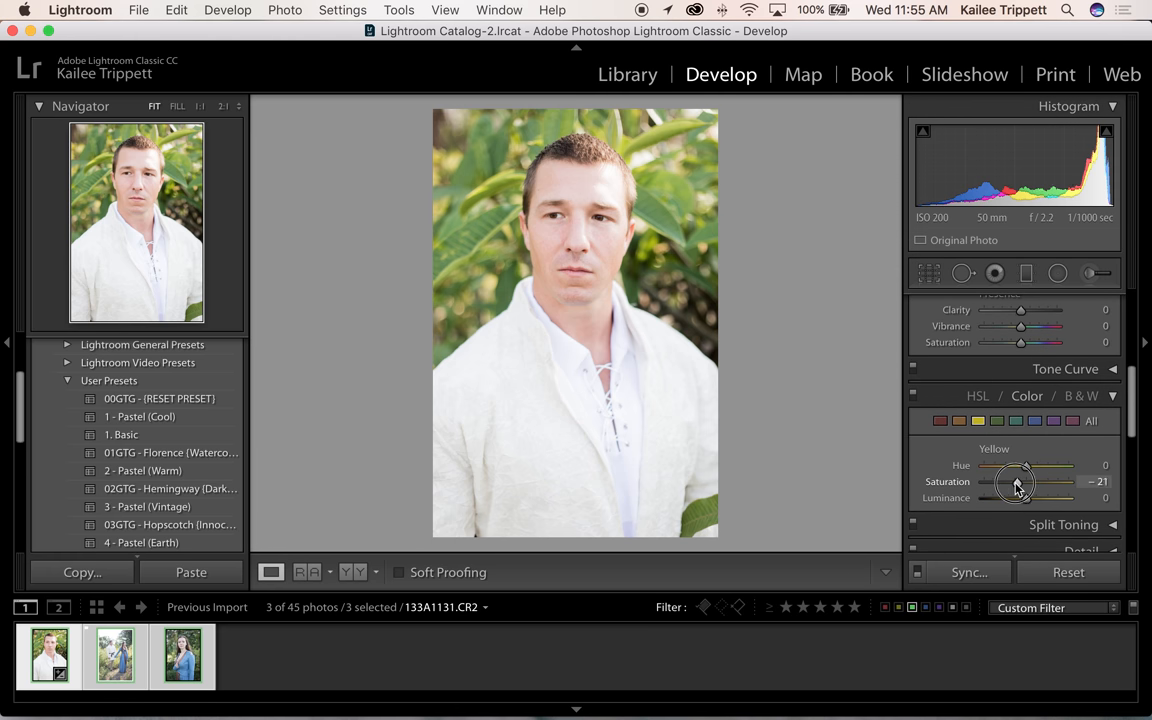
- Cut HSL Yellow saturation to -49 and Orange to -19, then open the couple photo
left_click_drag(1015, 483, 995, 483)
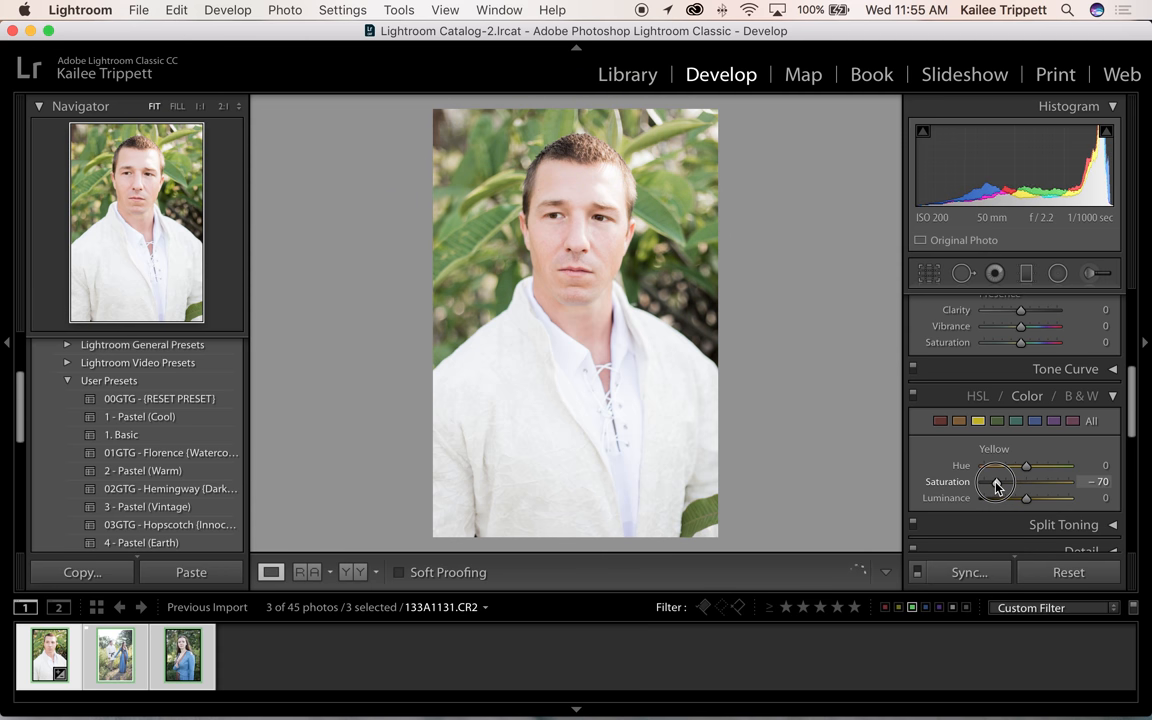
left_click_drag(995, 485, 1005, 485)
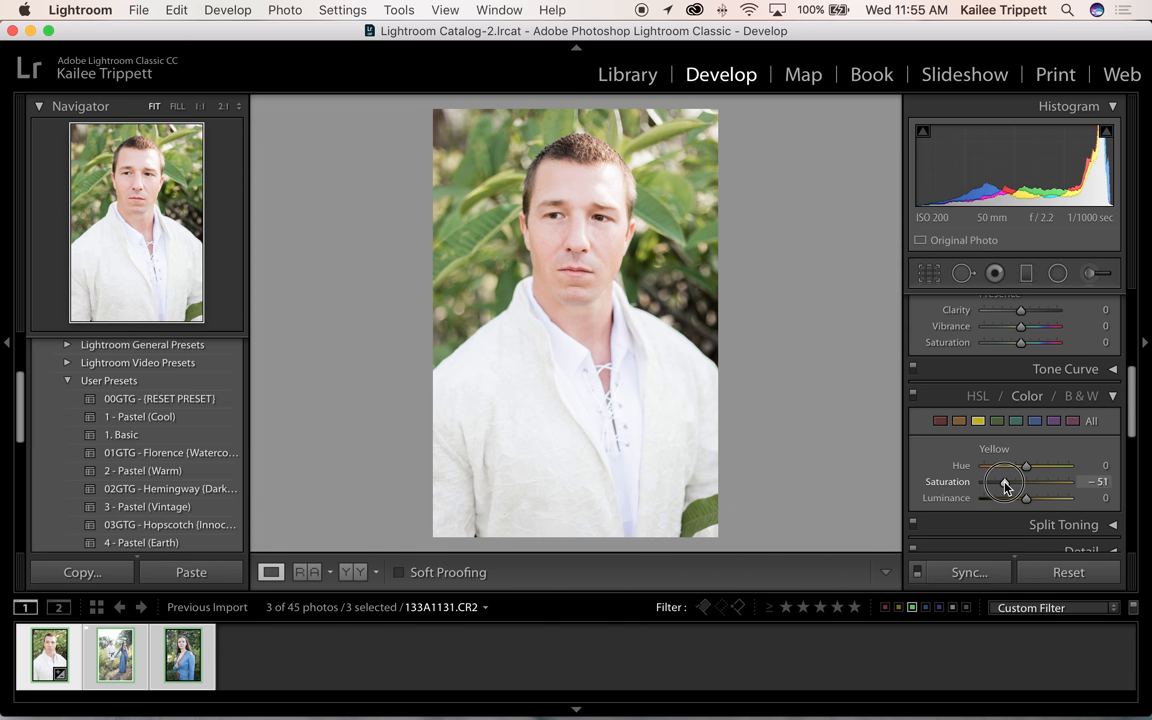
left_click_drag(1005, 481, 1008, 481)
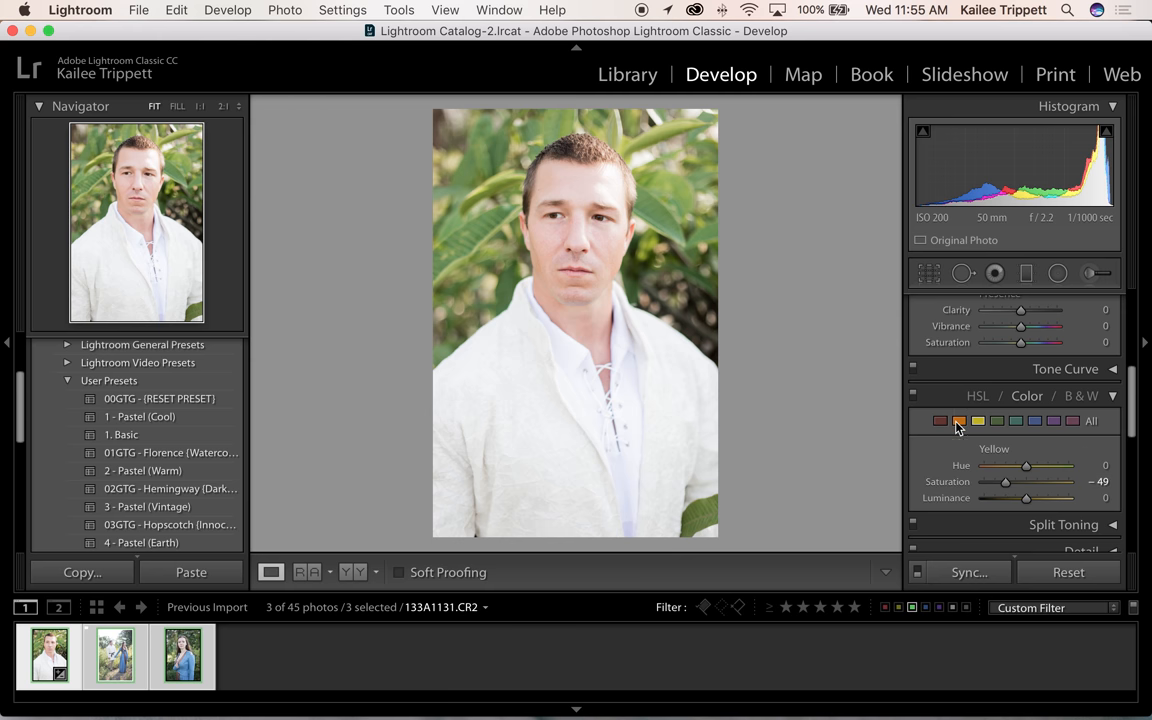
left_click(959, 420)
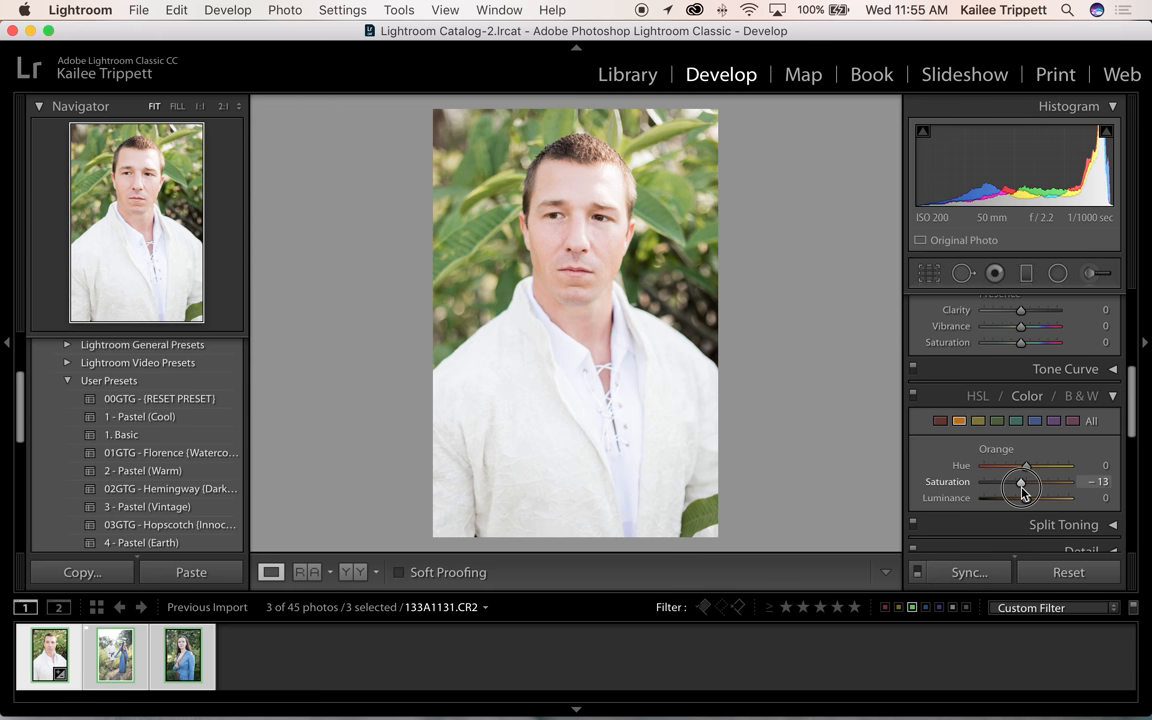
left_click_drag(1024, 489, 1018, 482)
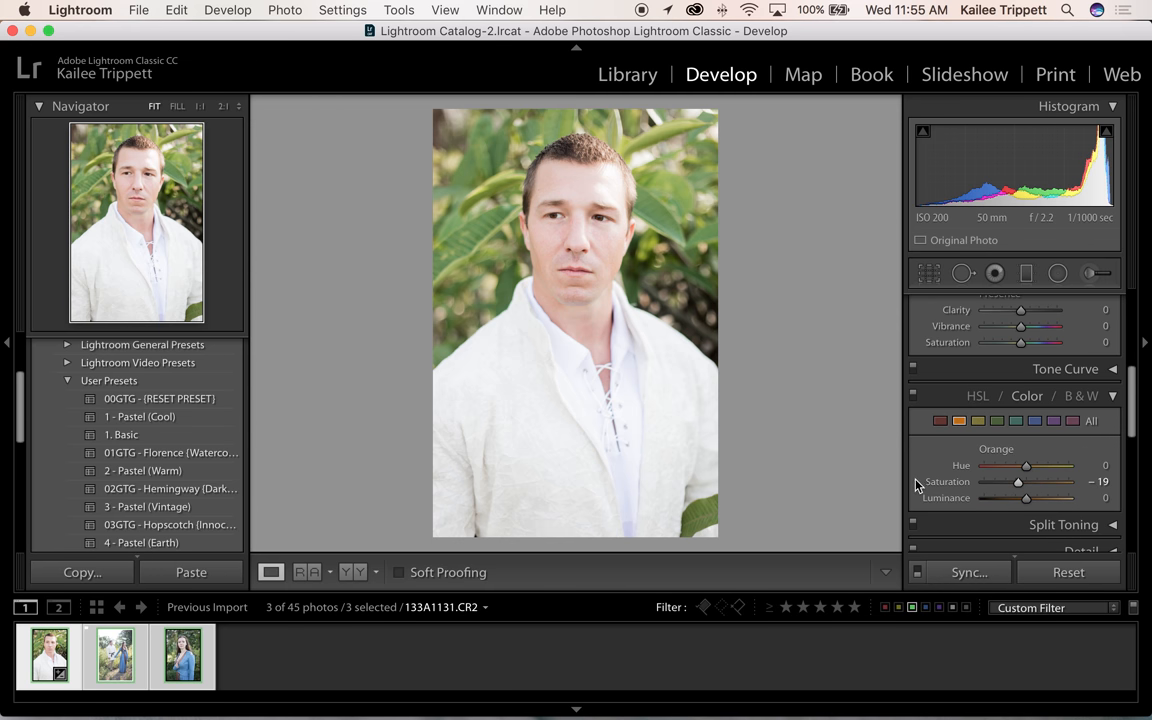
mouse_move(937, 455)
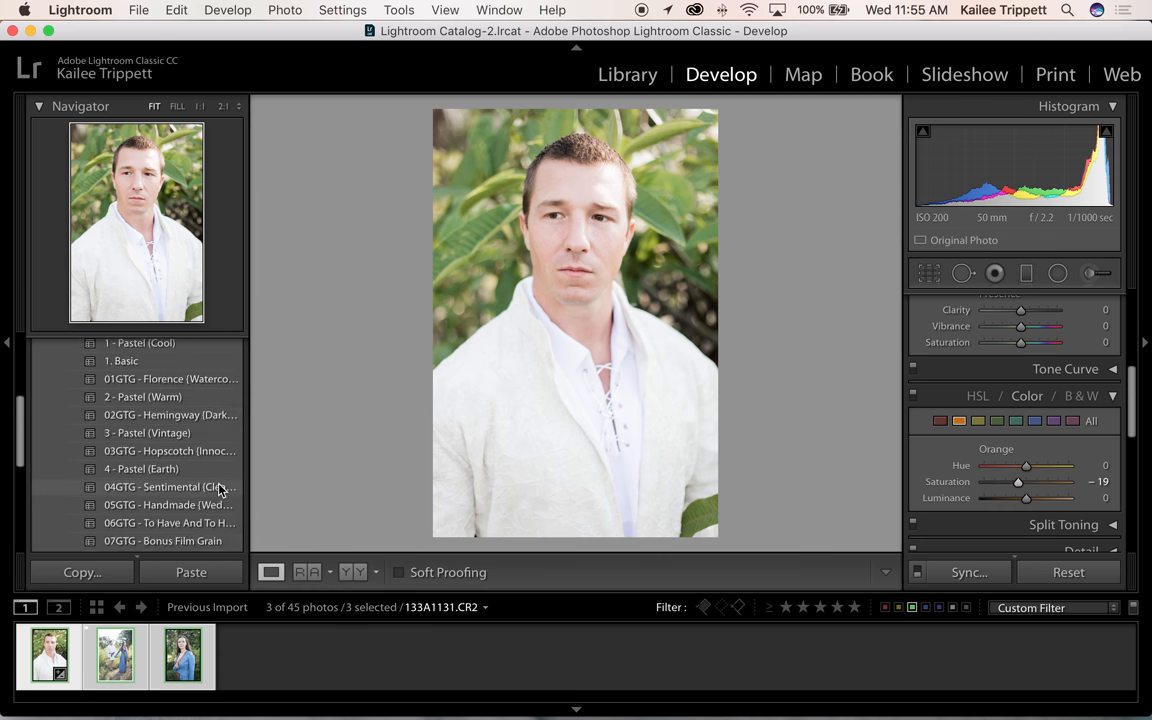
scroll("down", 3)
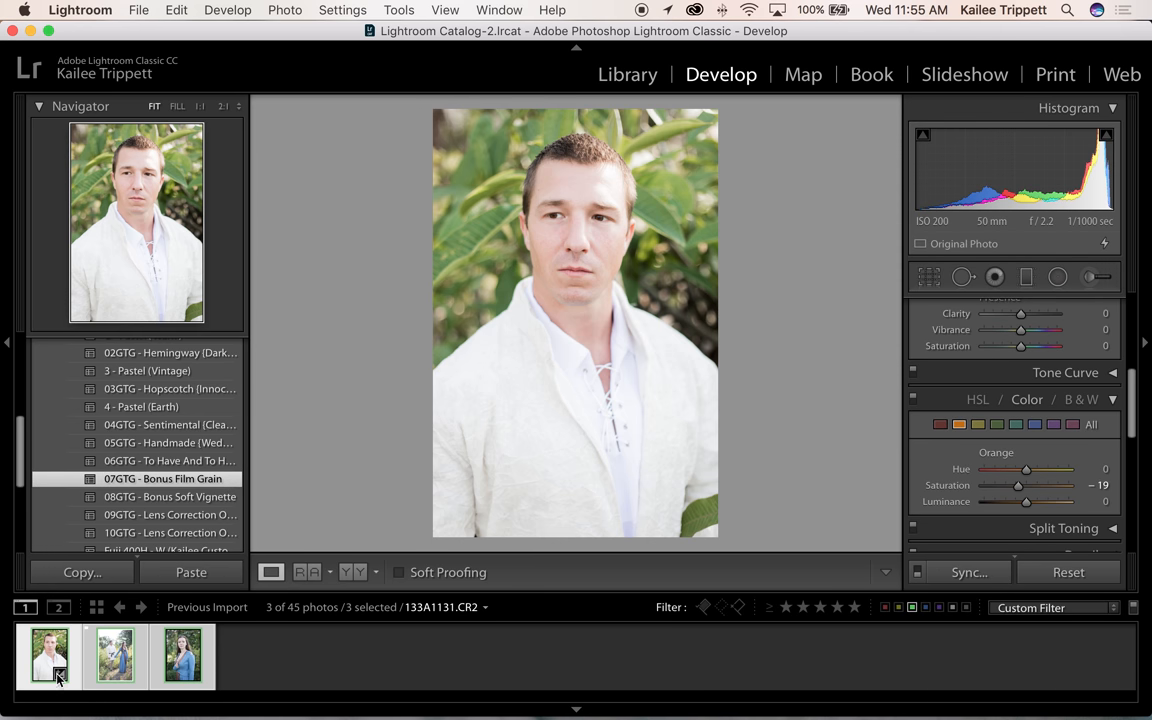
left_click(114, 655)
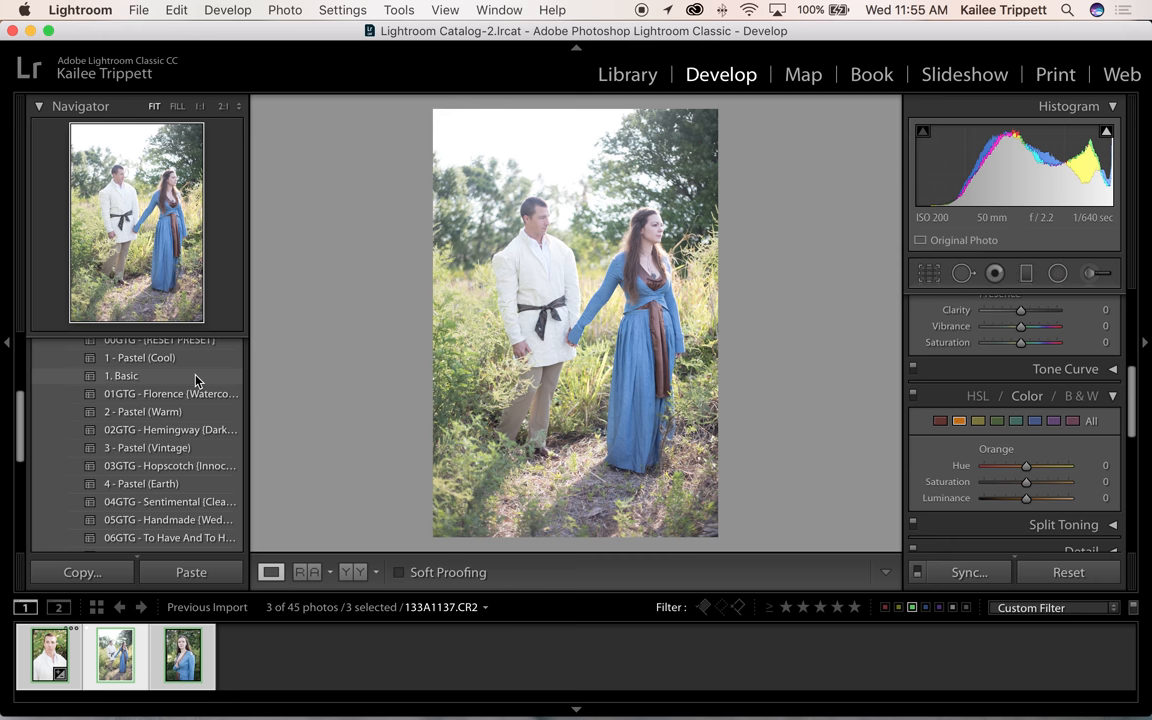
- Give the couple photo the 1. Basic preset and a warmer 5,974 Temp, then open the woman's portrait
left_click(121, 377)
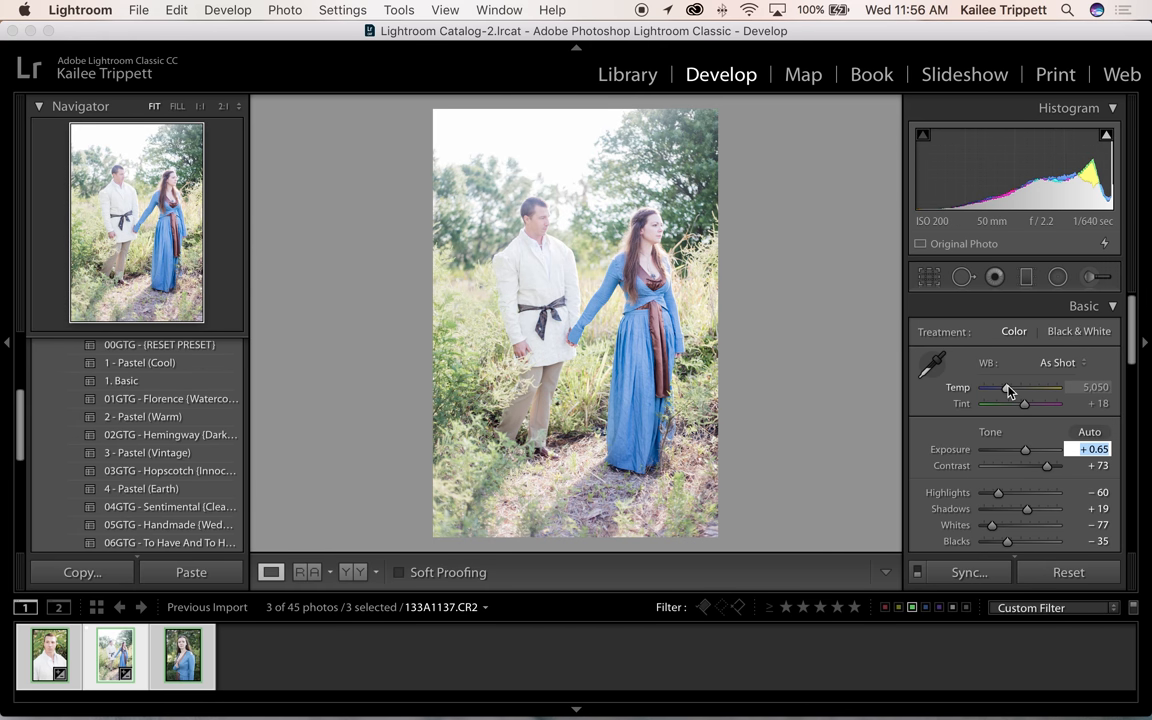
left_click_drag(1008, 388, 1013, 388)
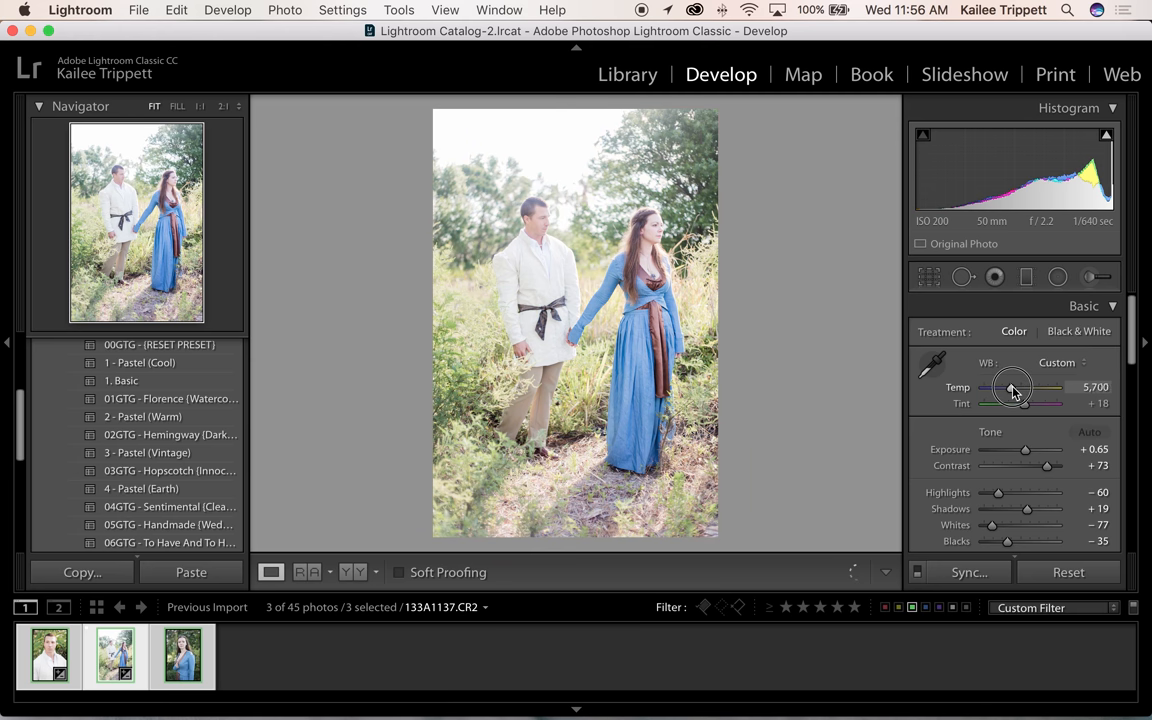
left_click_drag(1013, 387, 1017, 383)
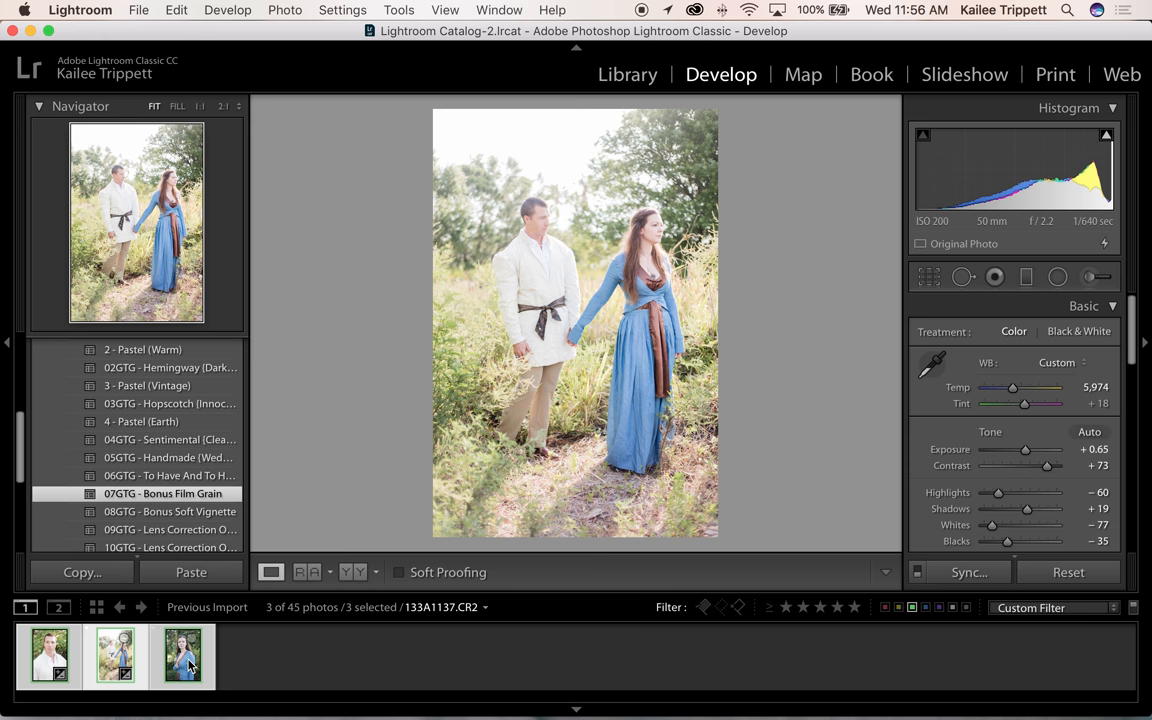
left_click(182, 655)
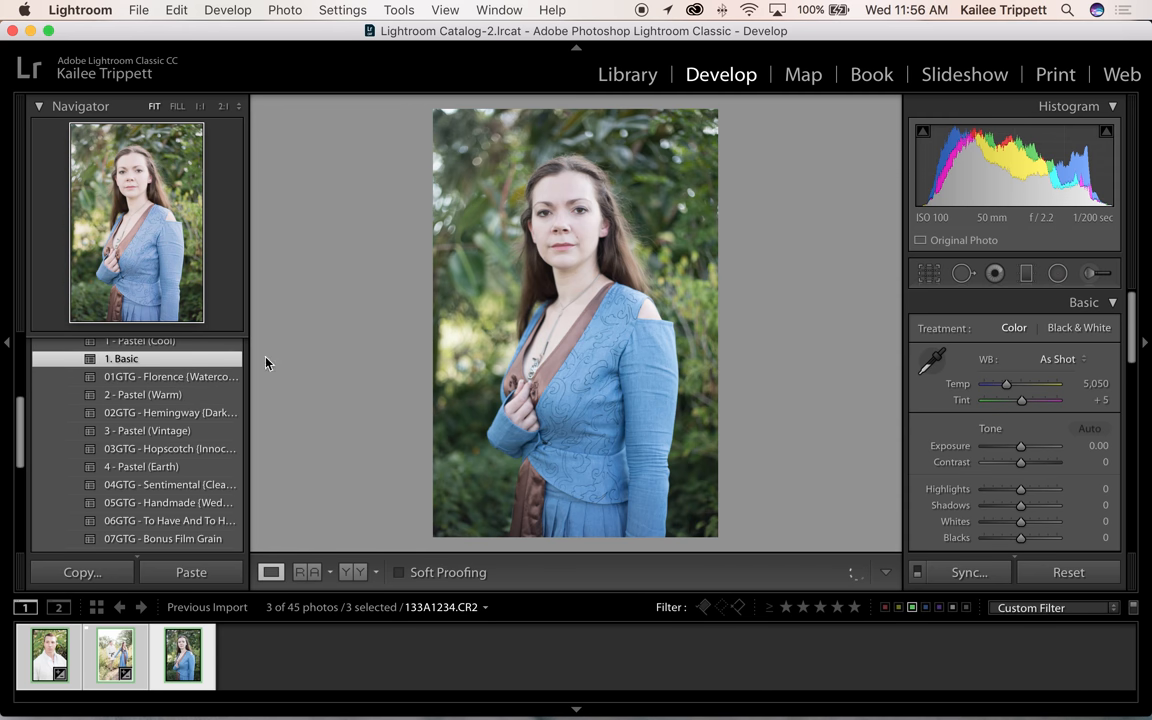
- Apply the 1. Basic preset to the blue-dress portrait and warm Temp to about 5,600
left_click(1089, 431)
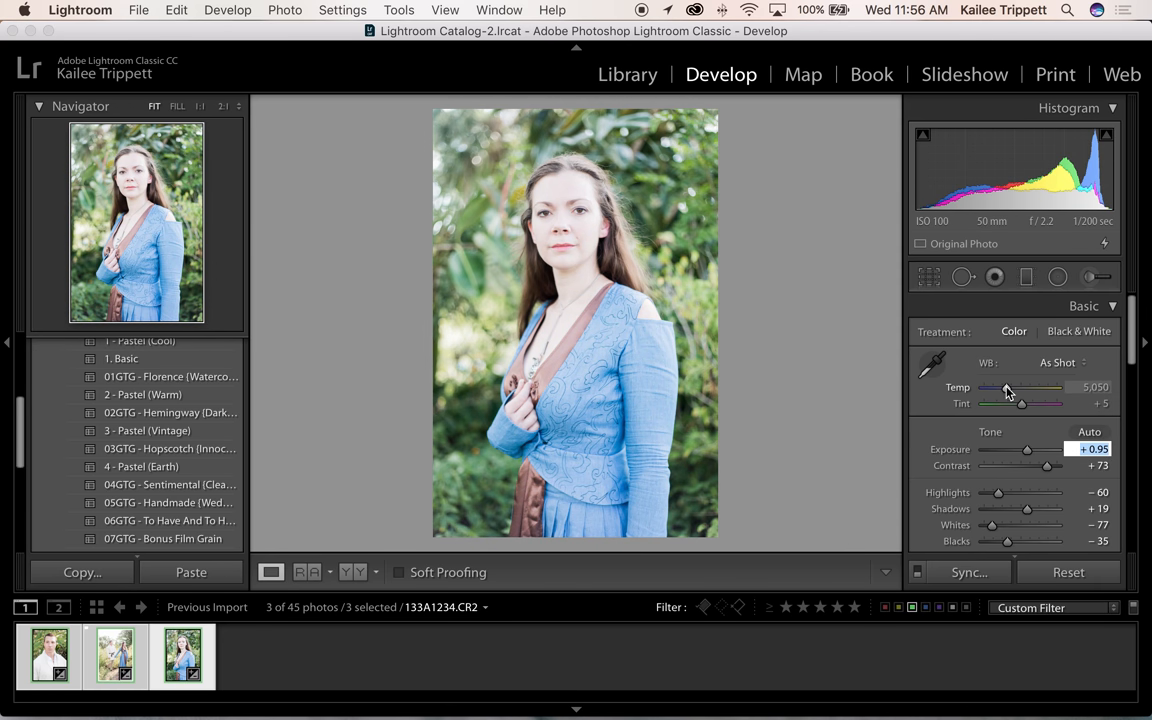
left_click_drag(1005, 388, 1012, 388)
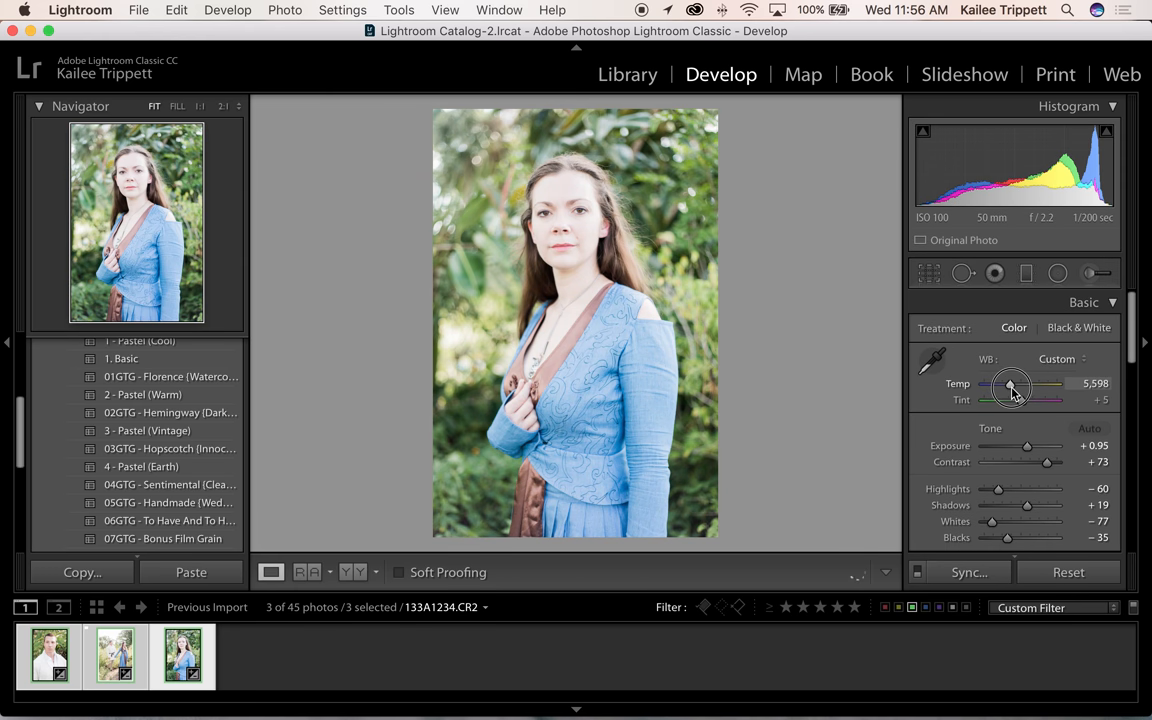
left_click_drag(1011, 388, 1015, 388)
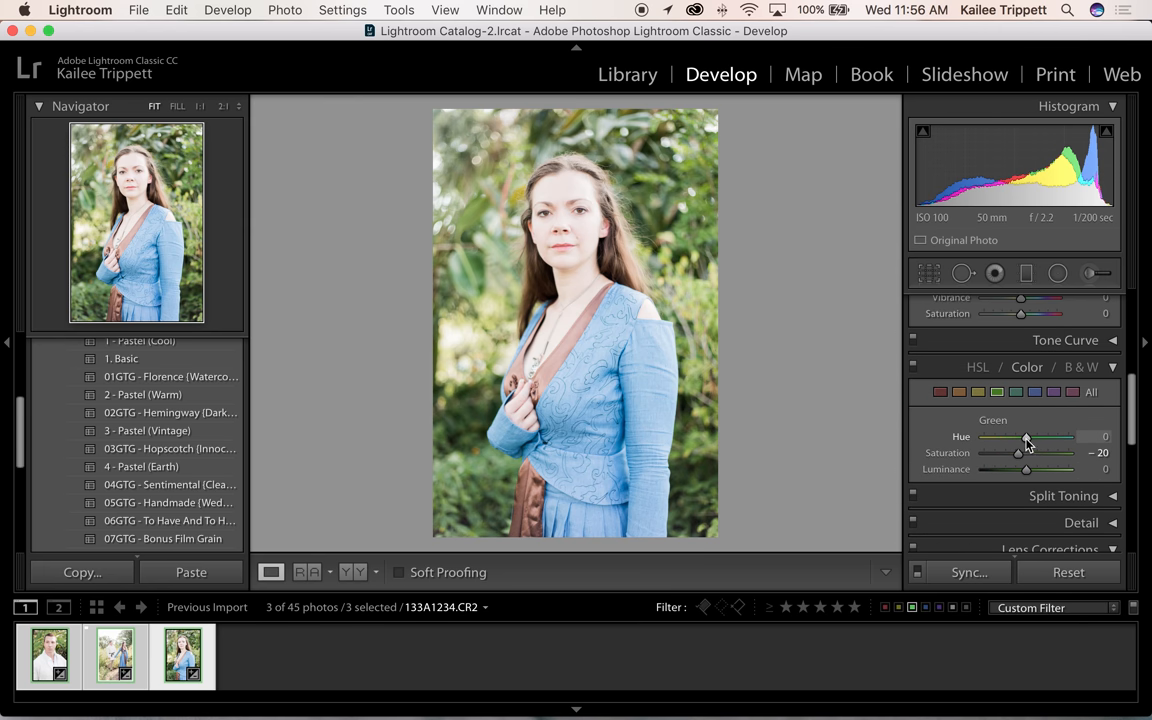
- Set the Green HSL channel to Hue +23, Saturation -39 and Luminance +23
left_click_drag(1025, 437, 1030, 437)
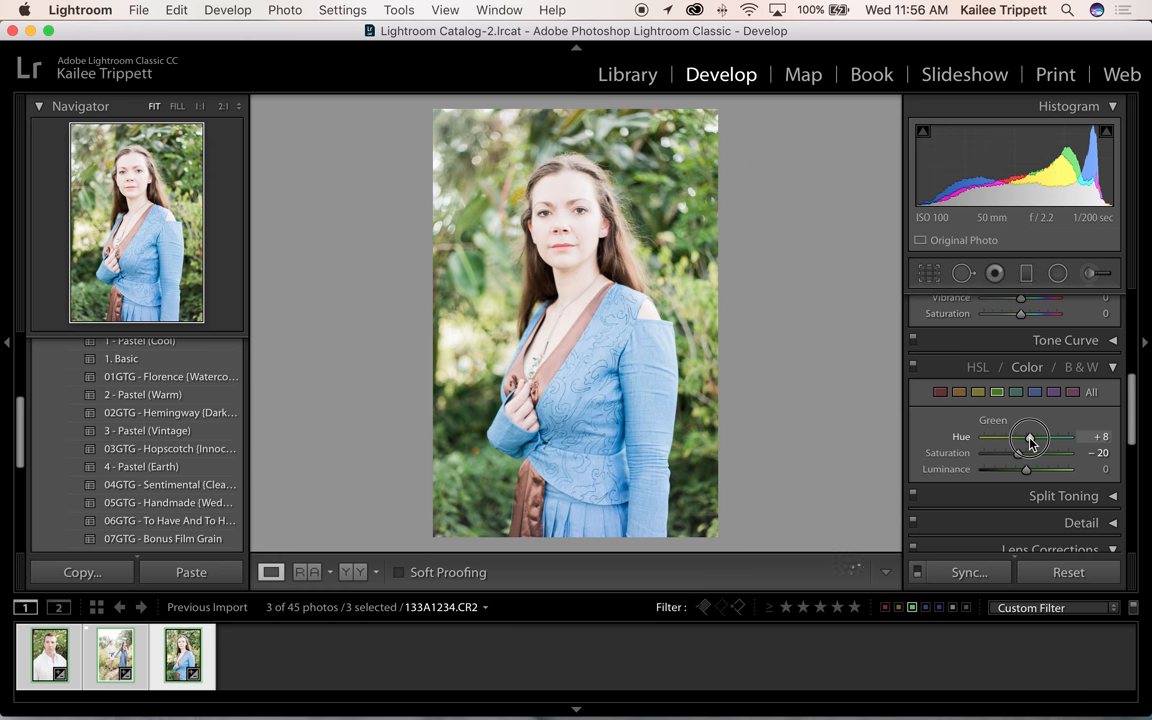
left_click_drag(1024, 436, 1035, 436)
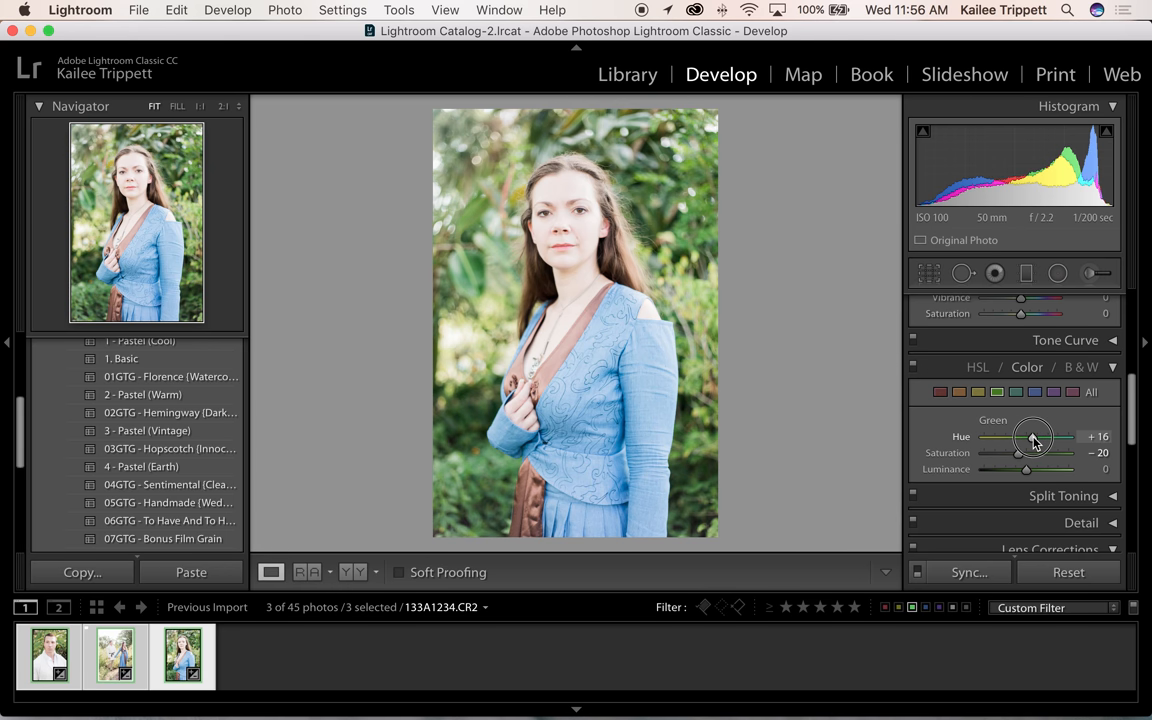
left_click_drag(1025, 436, 1040, 436)
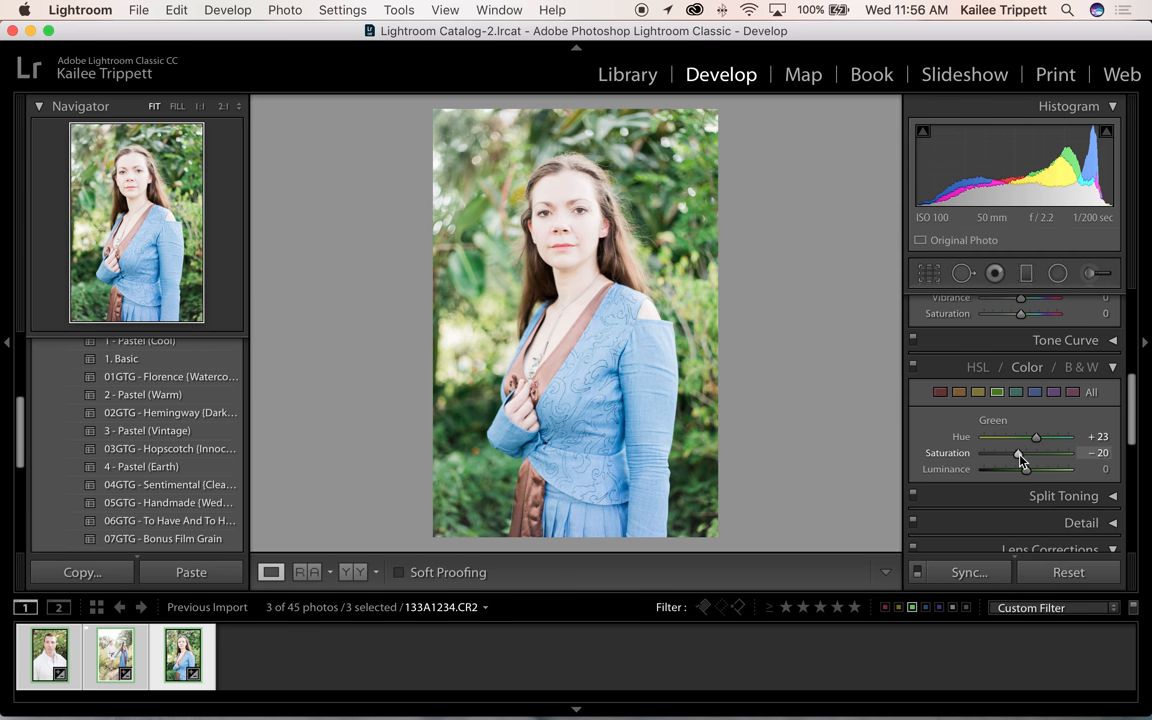
left_click_drag(1025, 453, 1011, 453)
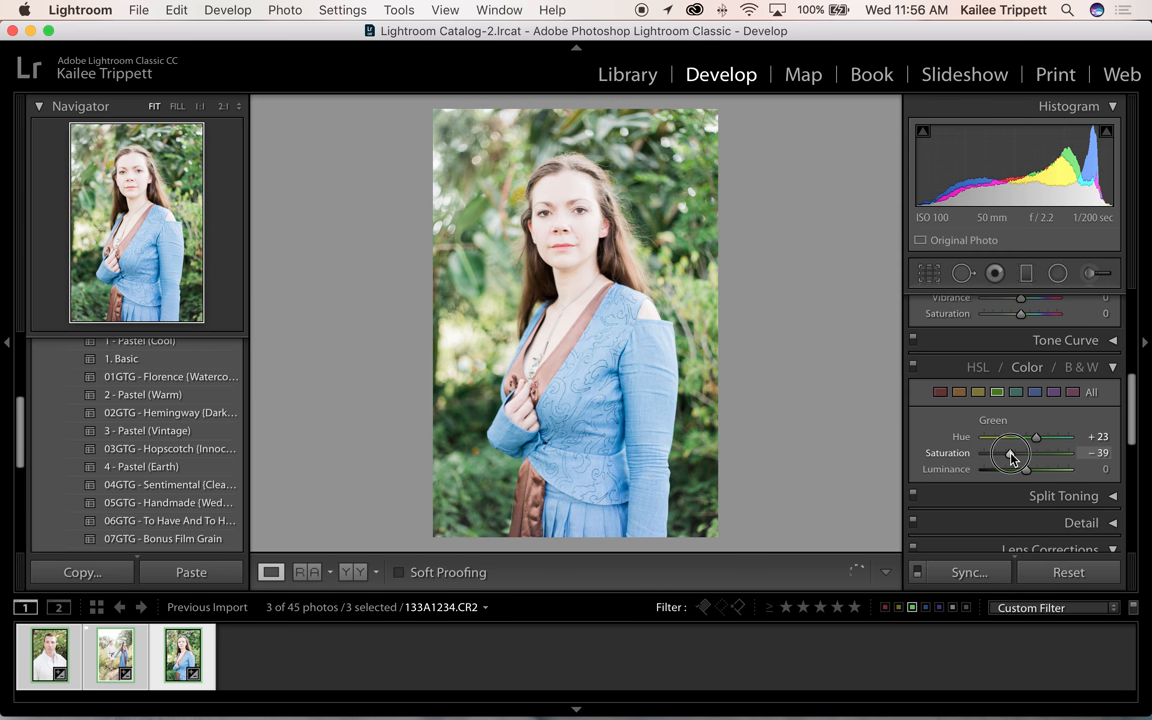
left_click_drag(1009, 469, 1036, 469)
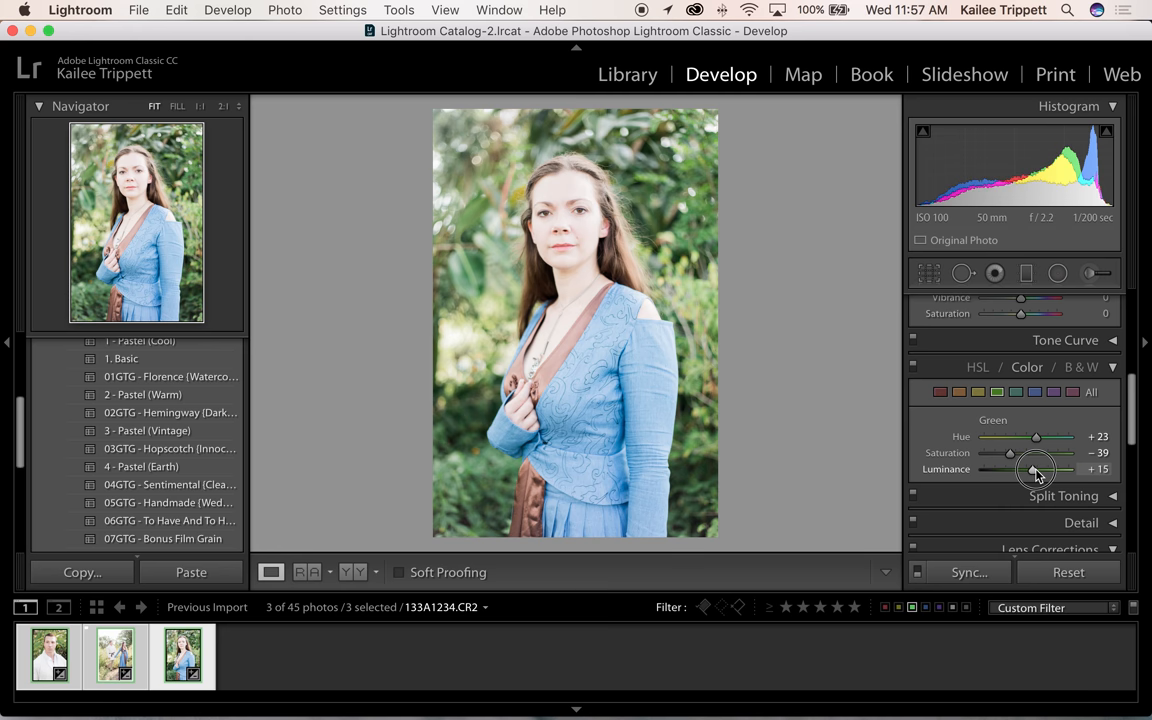
left_click_drag(1035, 470, 1060, 470)
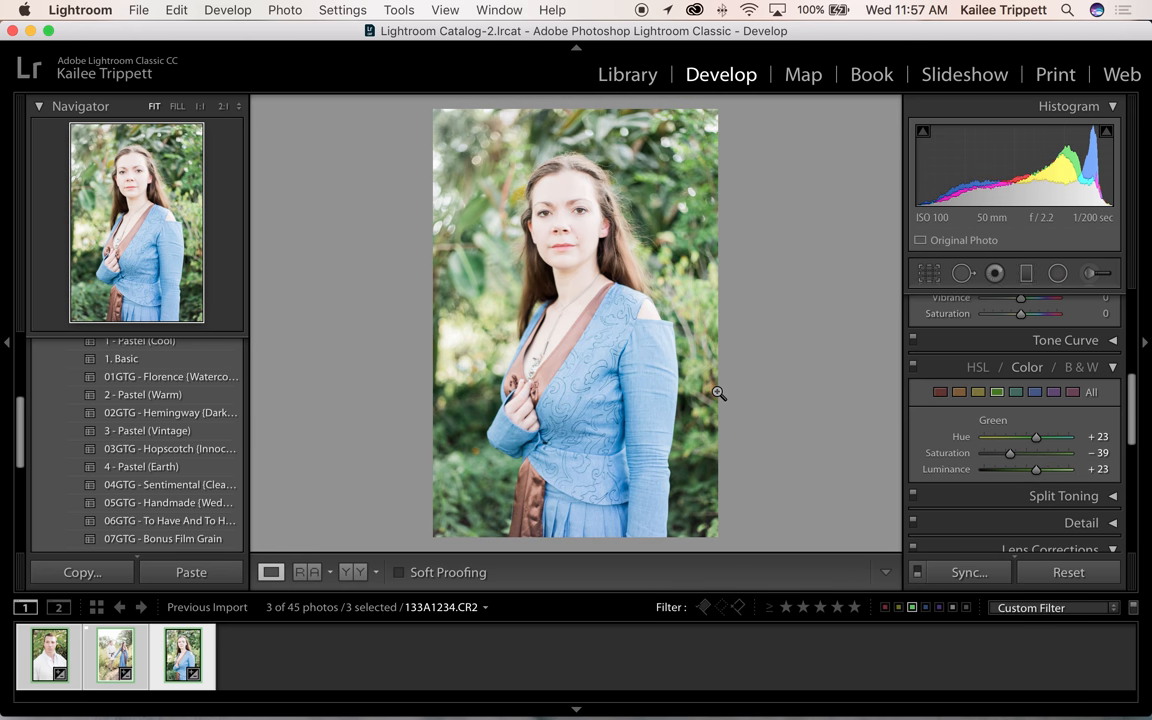
- Warm the portrait's colour temperature to 6,050 in the Basic panel
left_click(1084, 306)
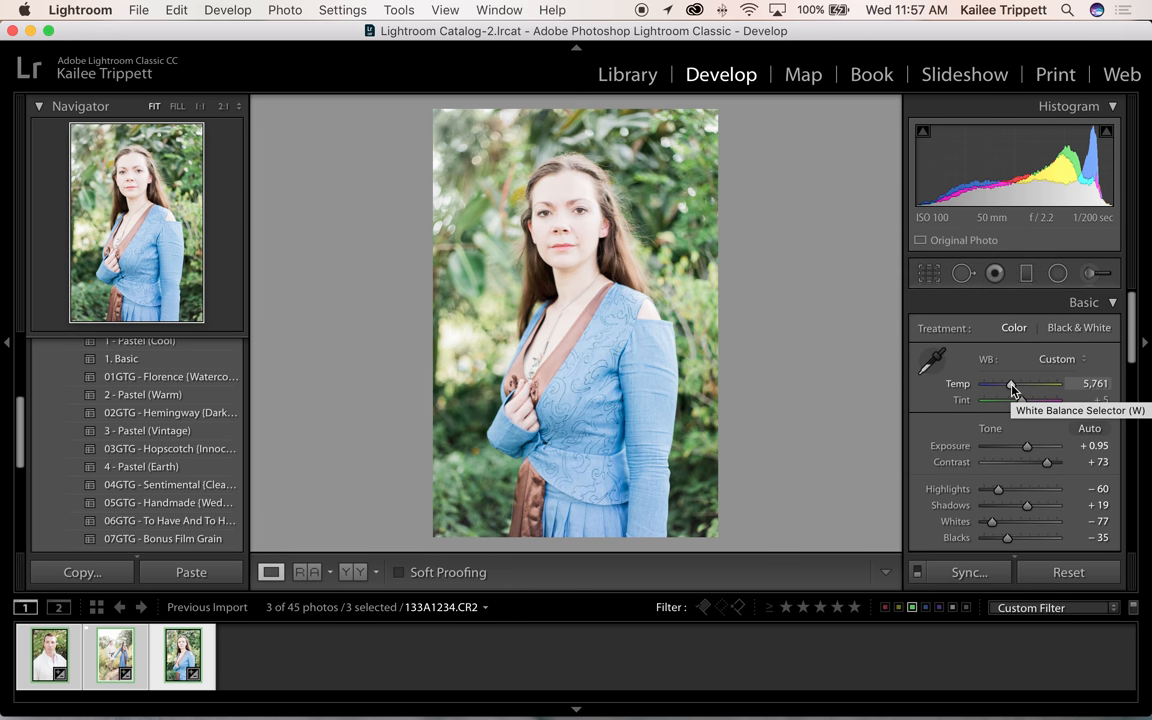
left_click_drag(1012, 386, 1008, 386)
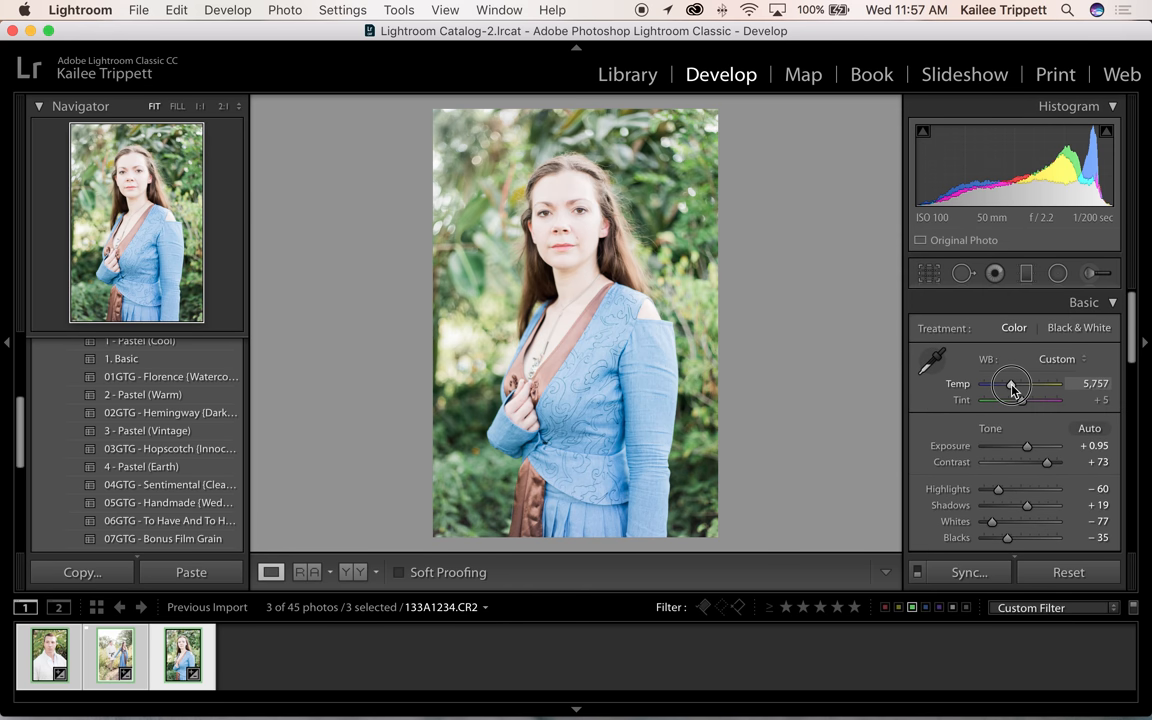
left_click_drag(1011, 387, 1013, 384)
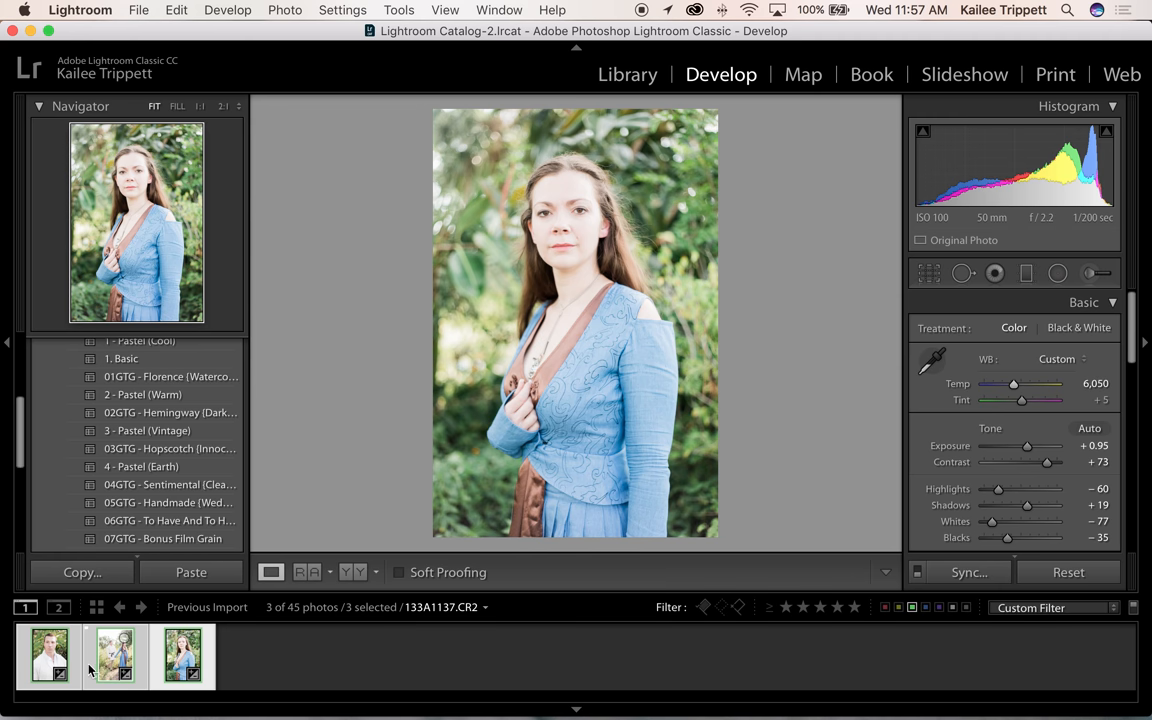
- Apply the 07GTG - Bonus Film Grain preset, then review the three edited photos in the filmstrip
left_click(48, 656)
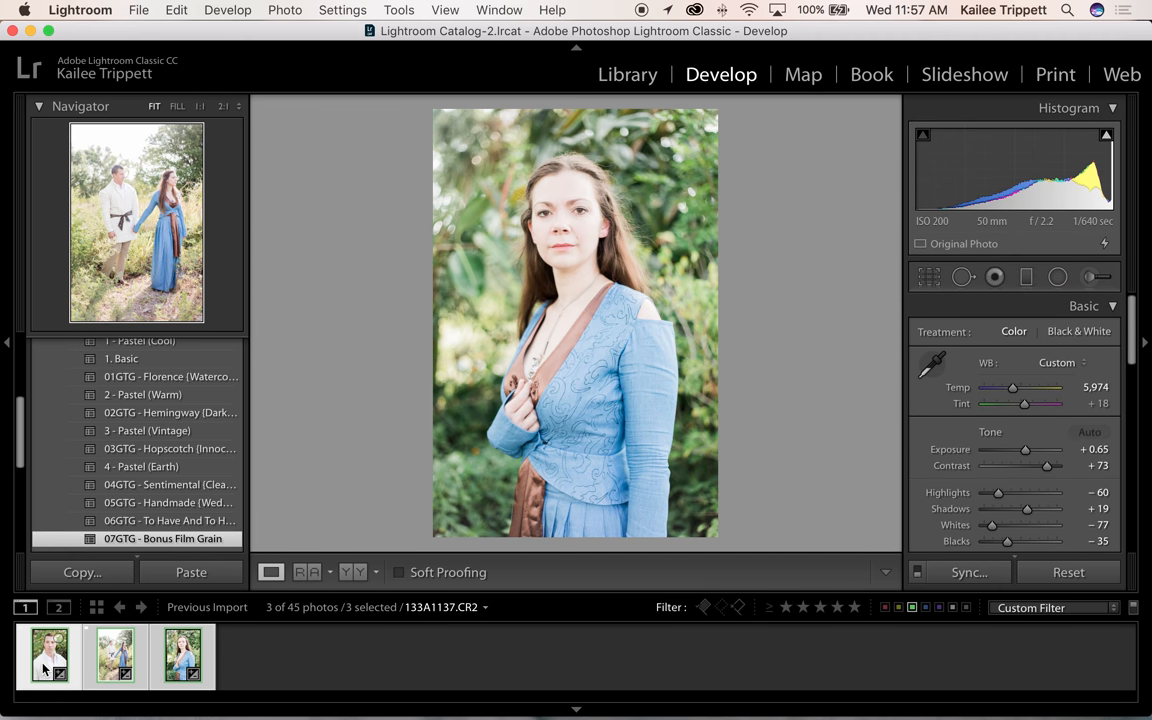
left_click(49, 656)
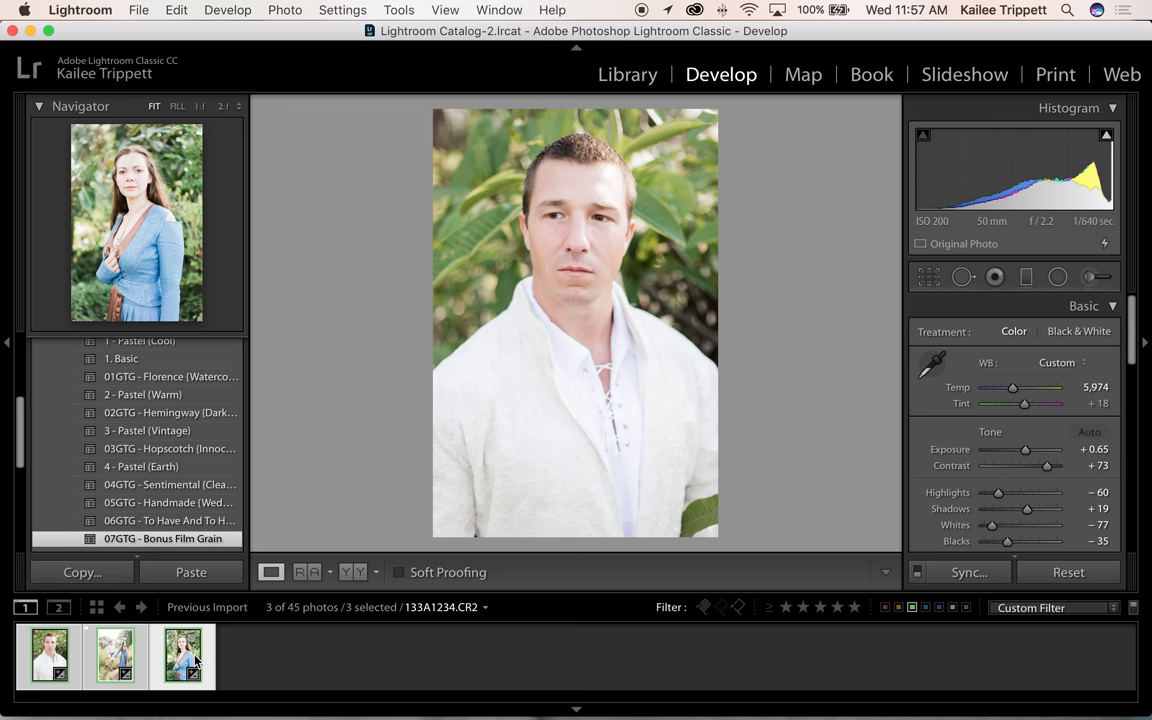
left_click(183, 656)
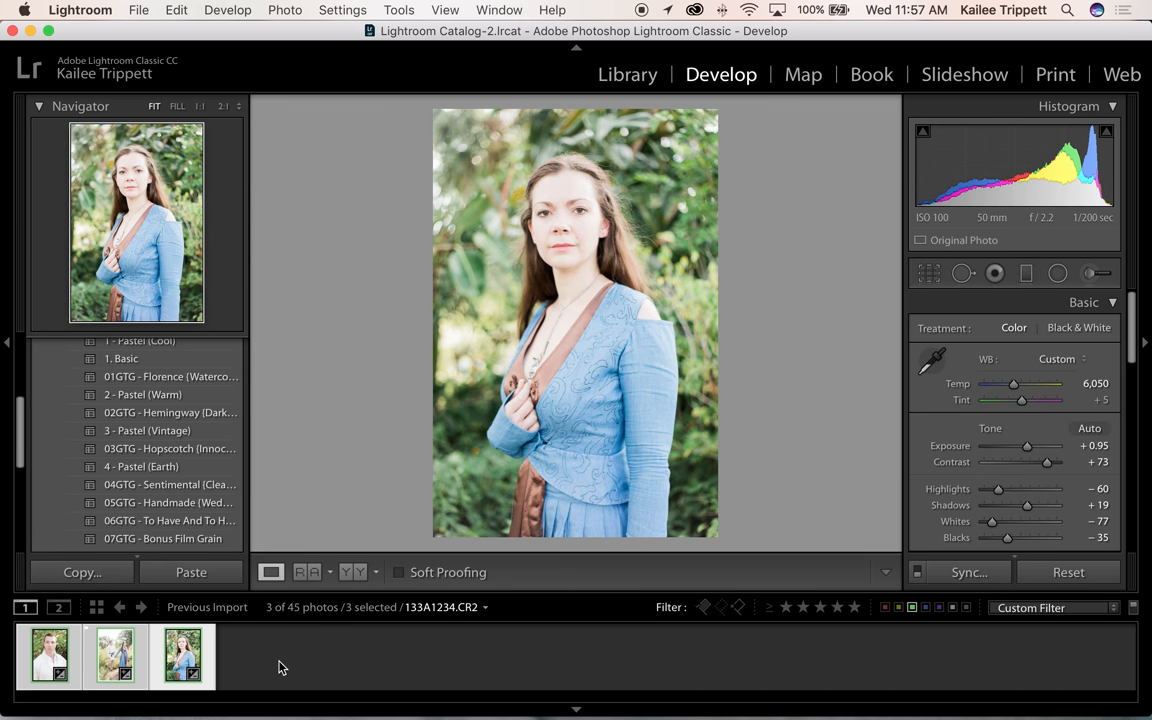
mouse_move(640, 11)
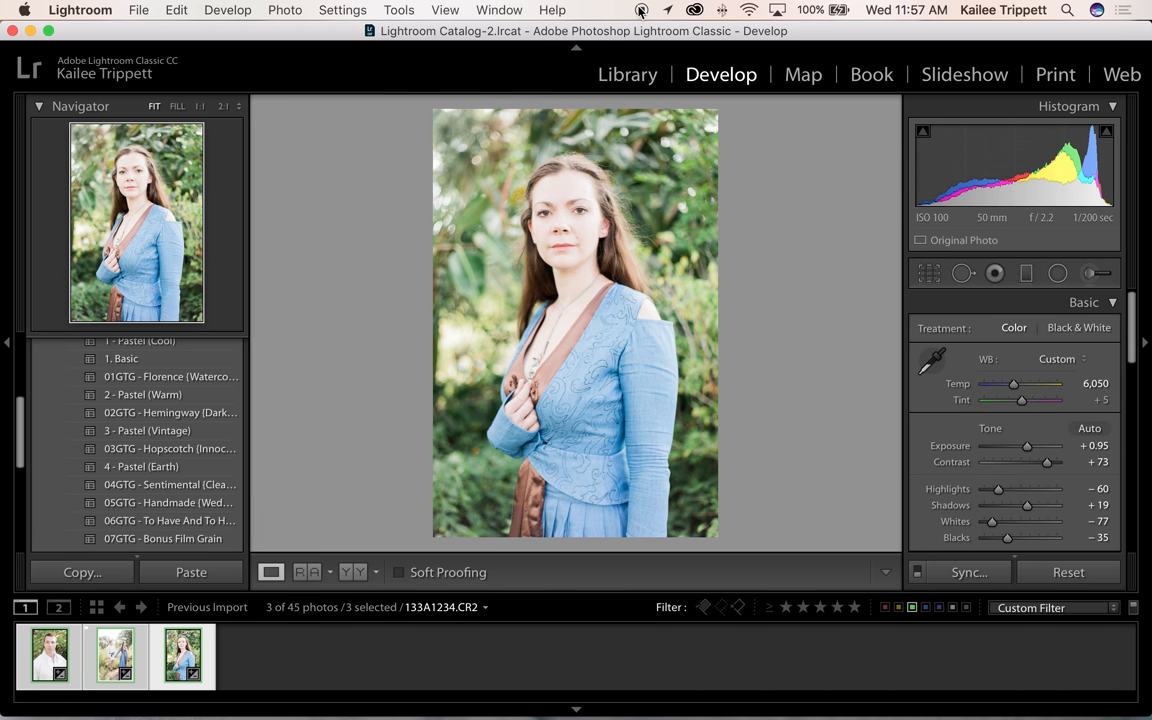